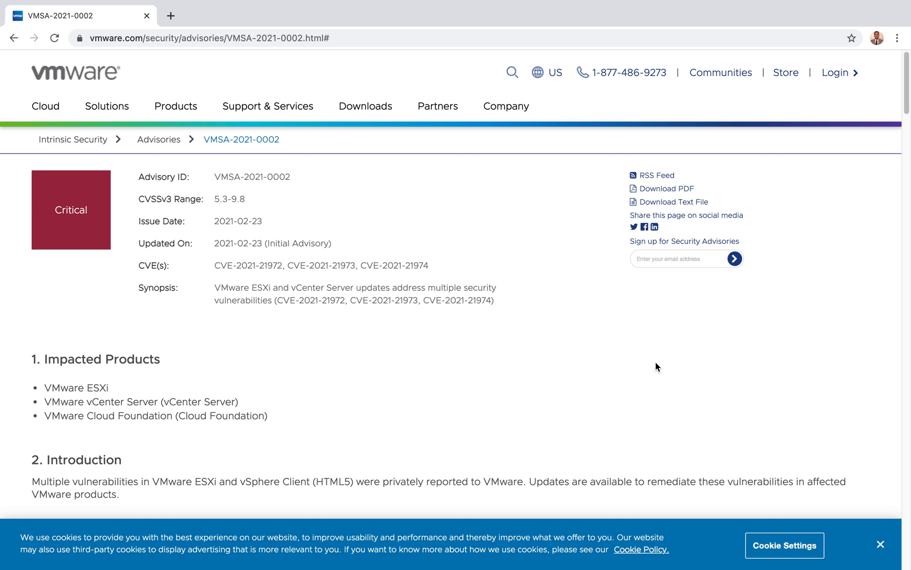
mouse_move(18, 142)
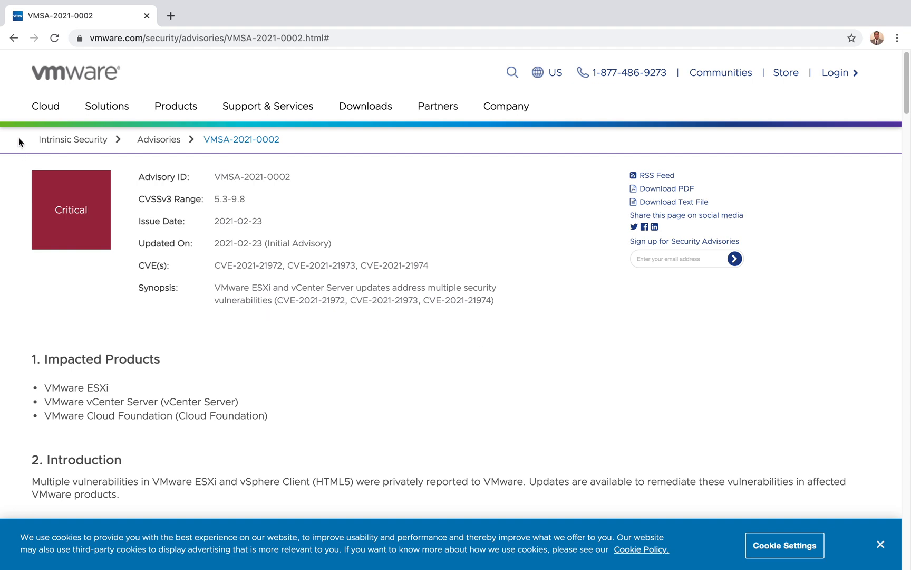
Clear the synopsis highlight and scroll down to section 3a on CVE-2021-21972.
left_click(207, 38)
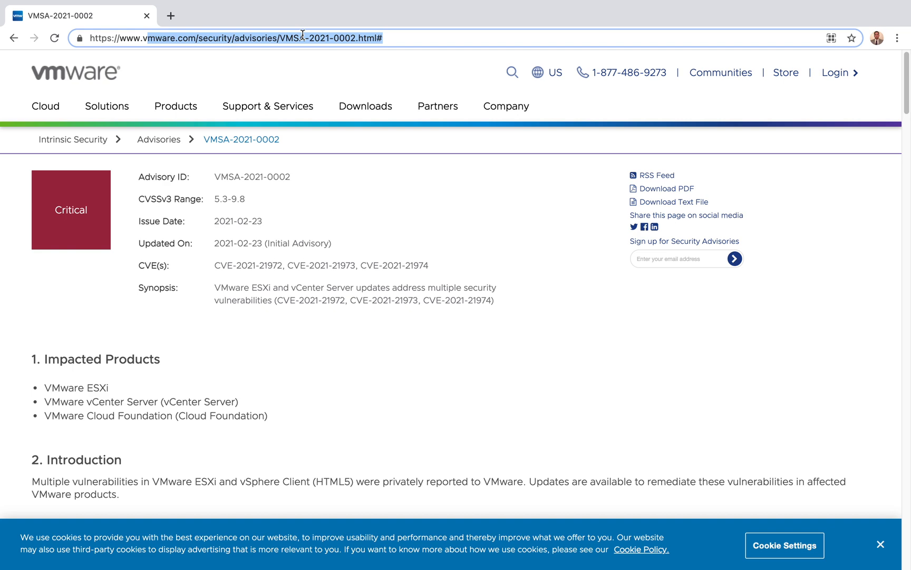
mouse_move(138, 245)
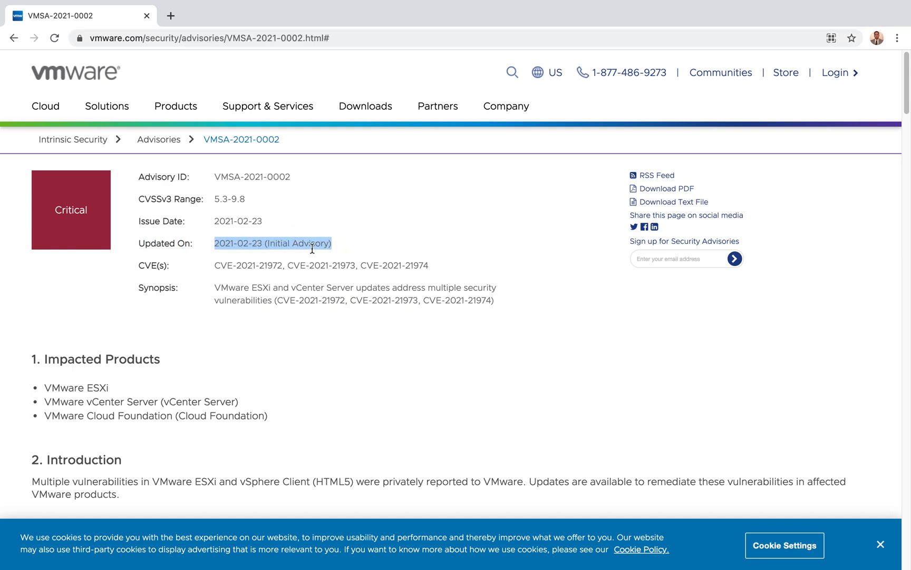
mouse_move(269, 255)
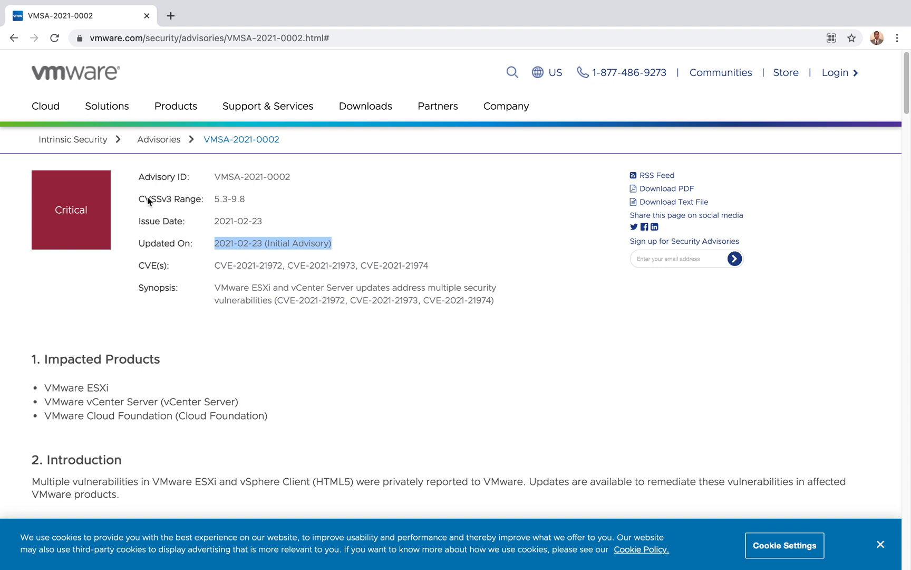
mouse_move(182, 206)
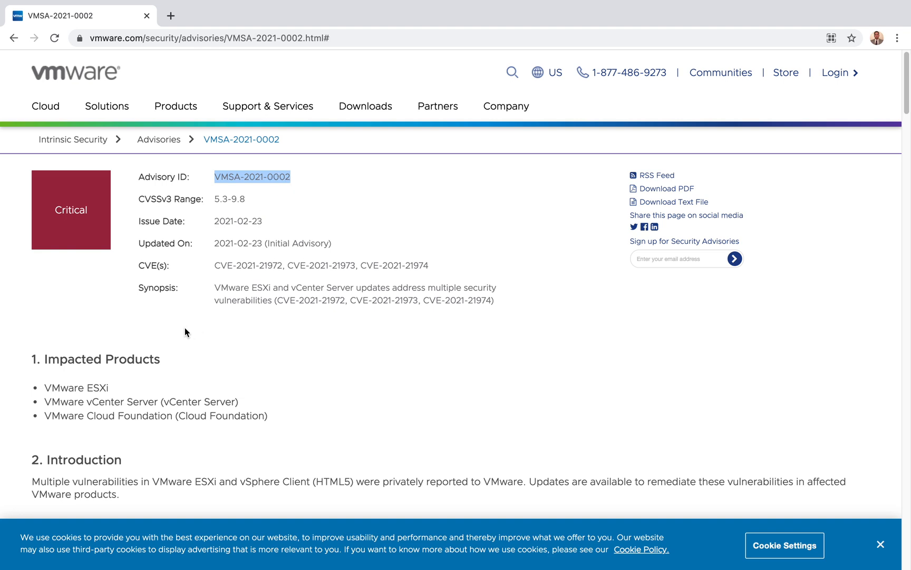
mouse_move(177, 325)
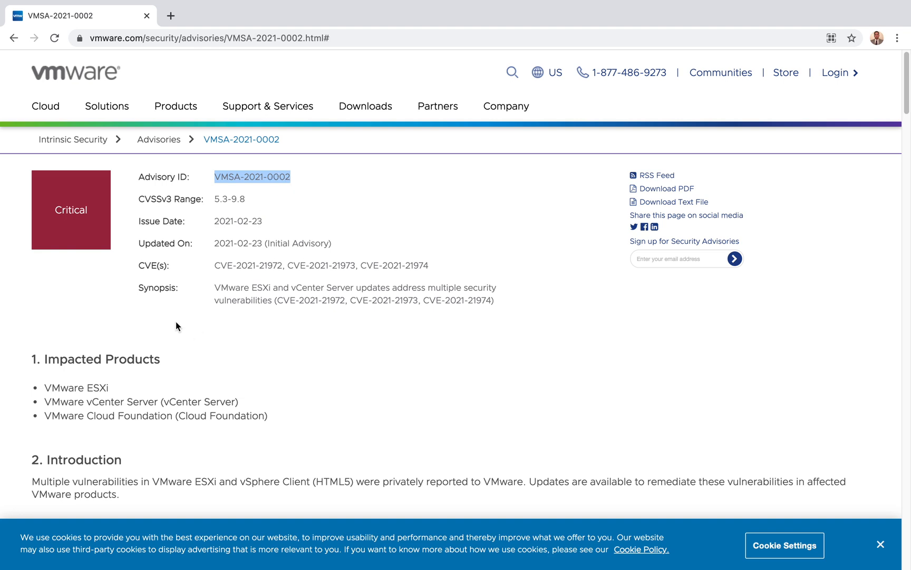
mouse_move(216, 291)
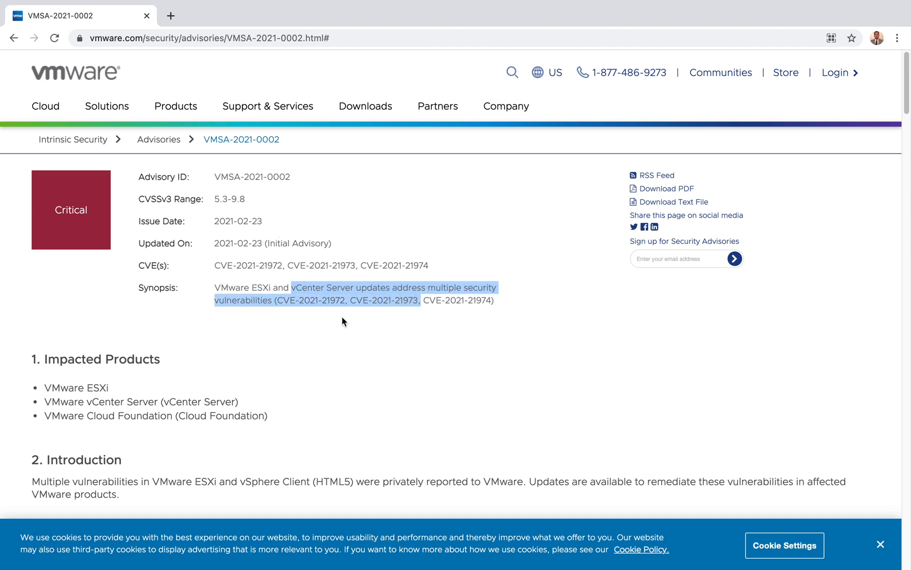
left_click(284, 301)
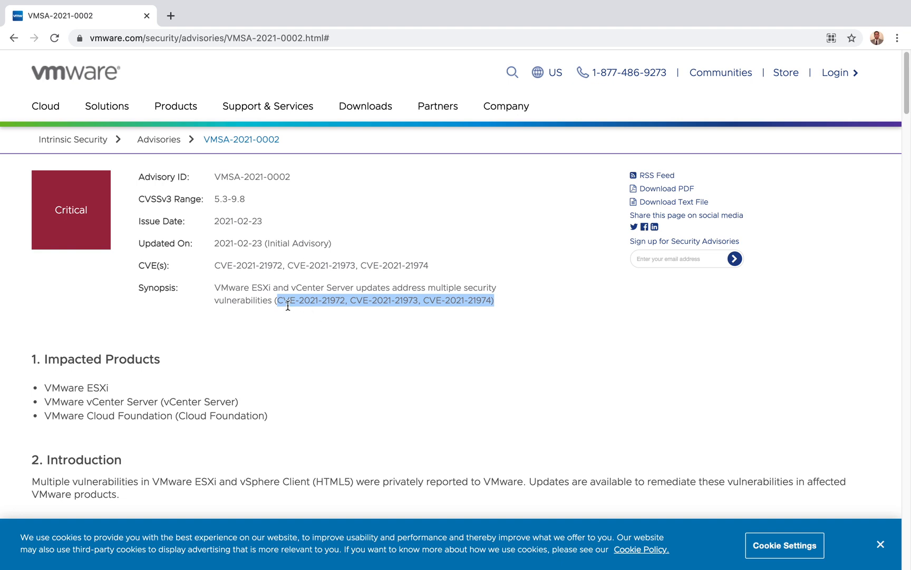
mouse_move(337, 309)
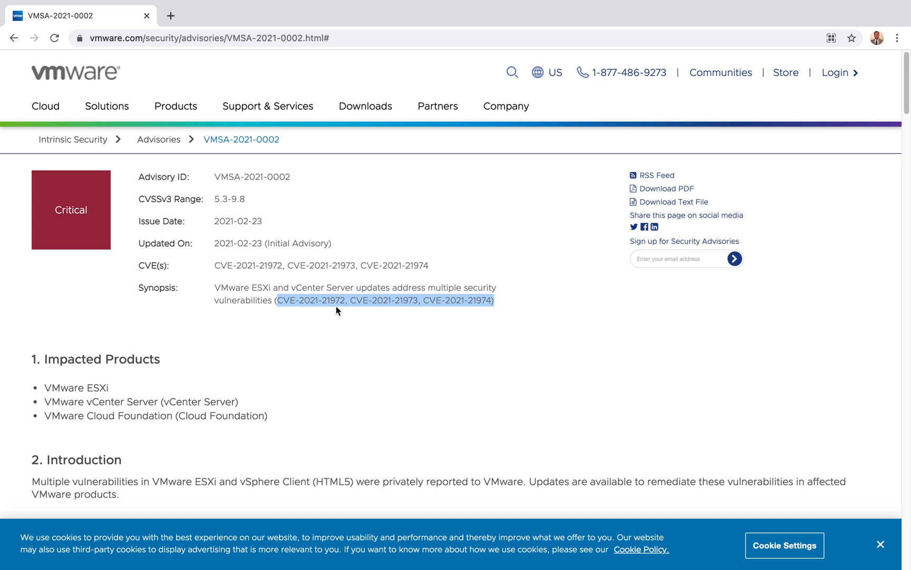
mouse_move(409, 311)
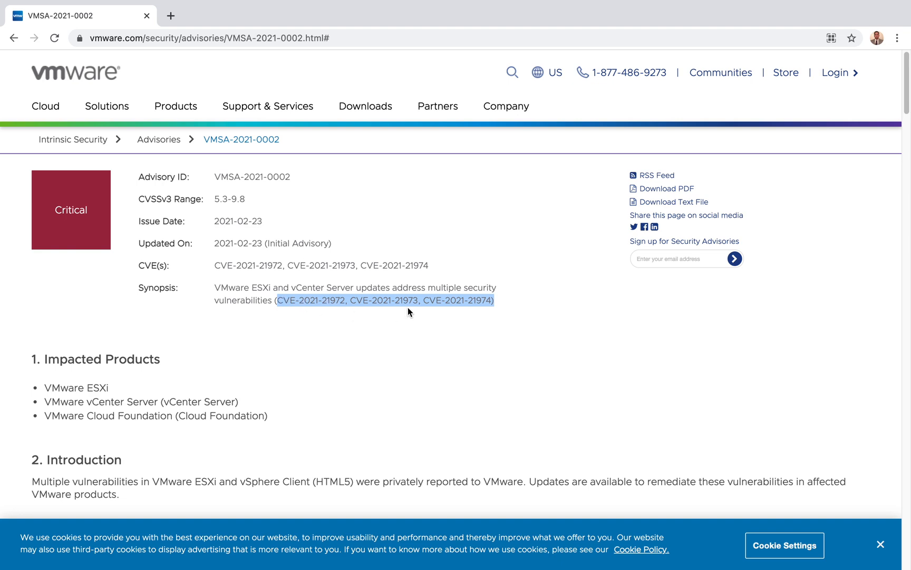
mouse_move(479, 314)
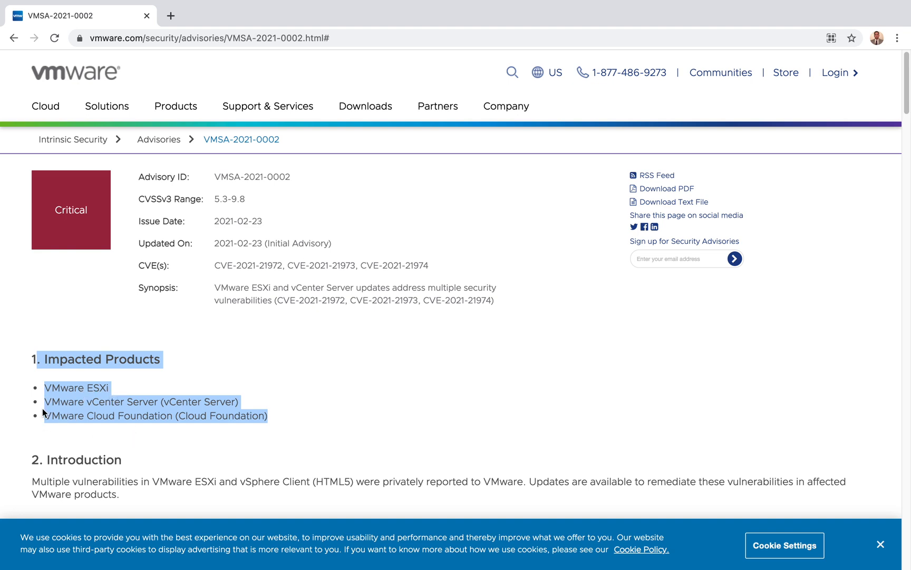
mouse_move(133, 443)
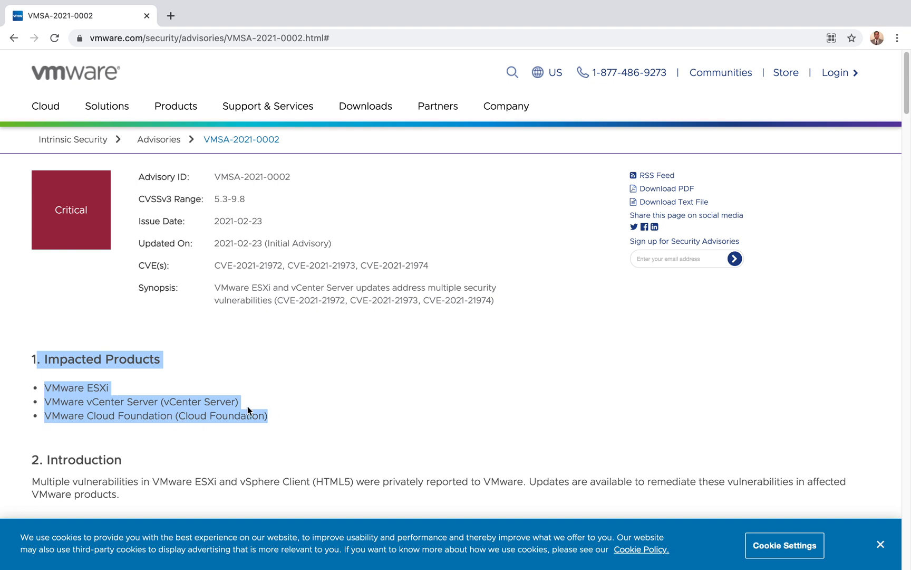
scroll("down", 3)
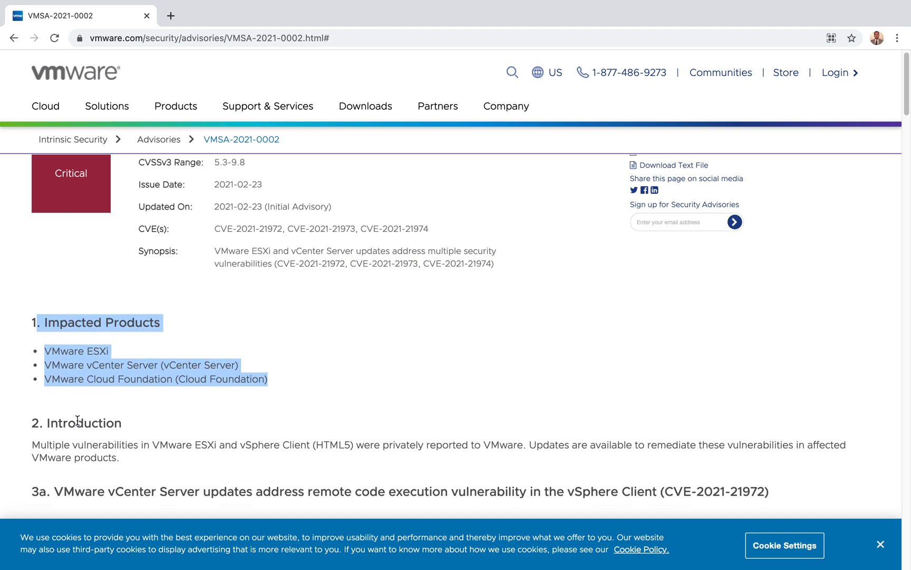
scroll("down", 3)
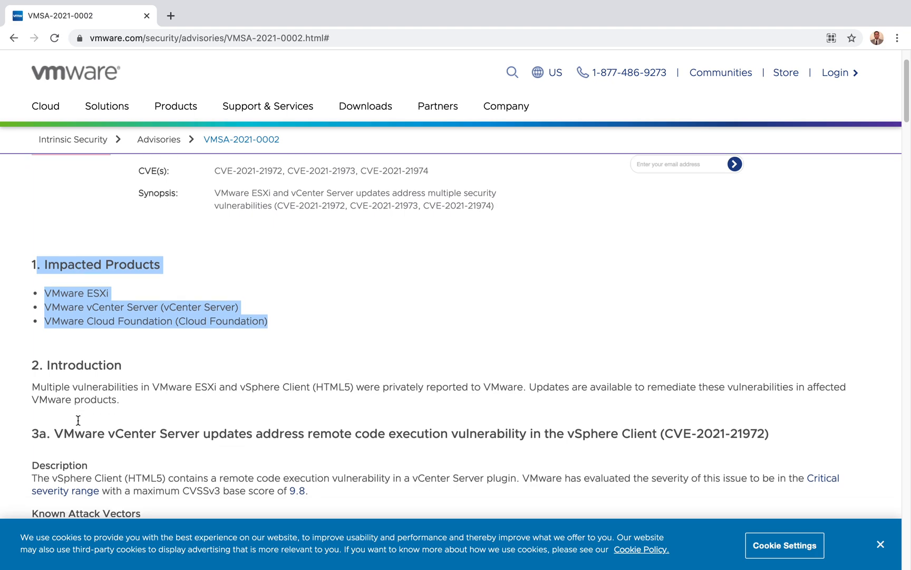
scroll("down", 3)
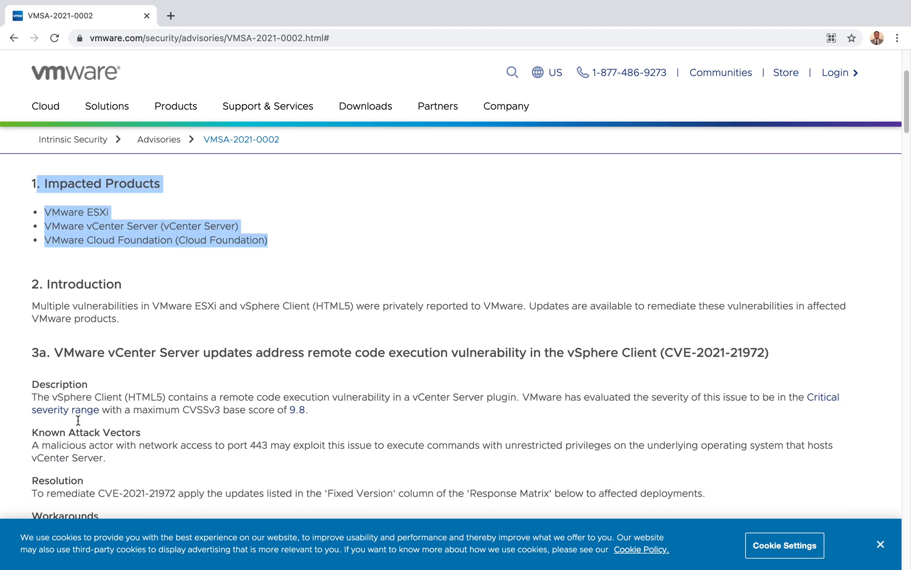
scroll("down", 3)
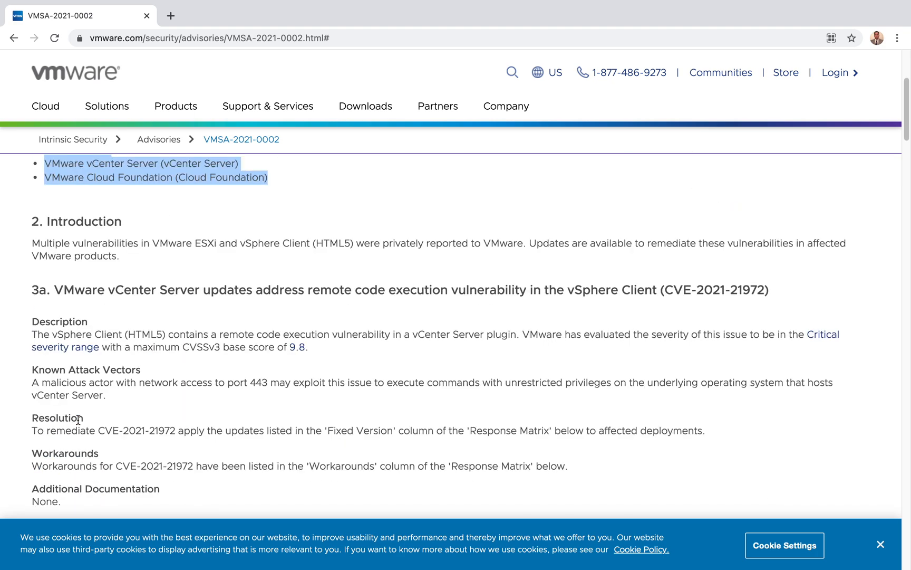
Clear the highlights, then select port 443 in the Known Attack Vectors text.
left_click(257, 382)
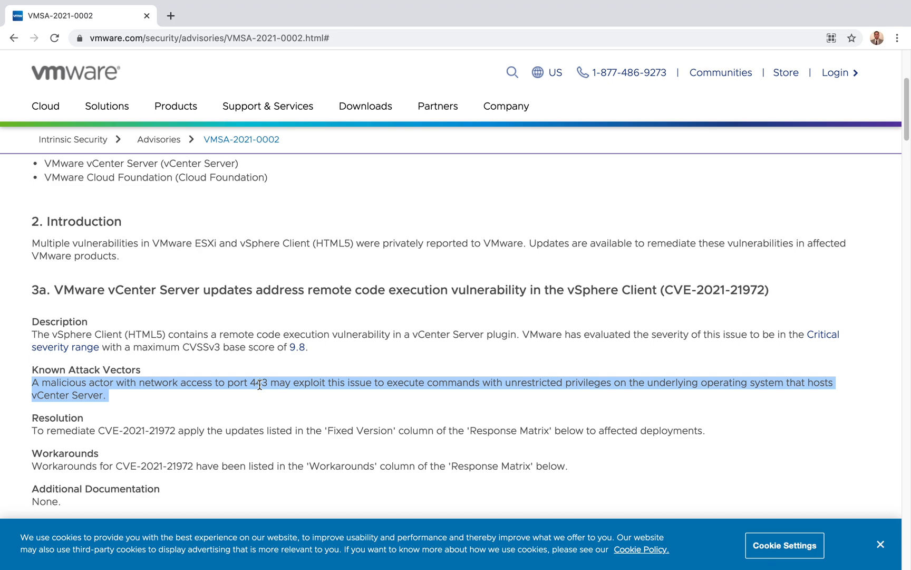
left_click(262, 389)
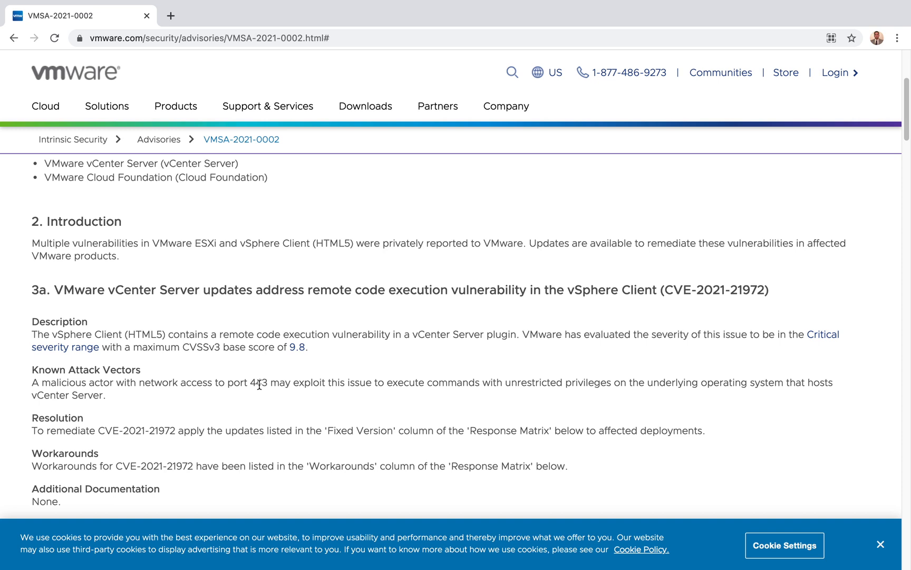
double_click(259, 382)
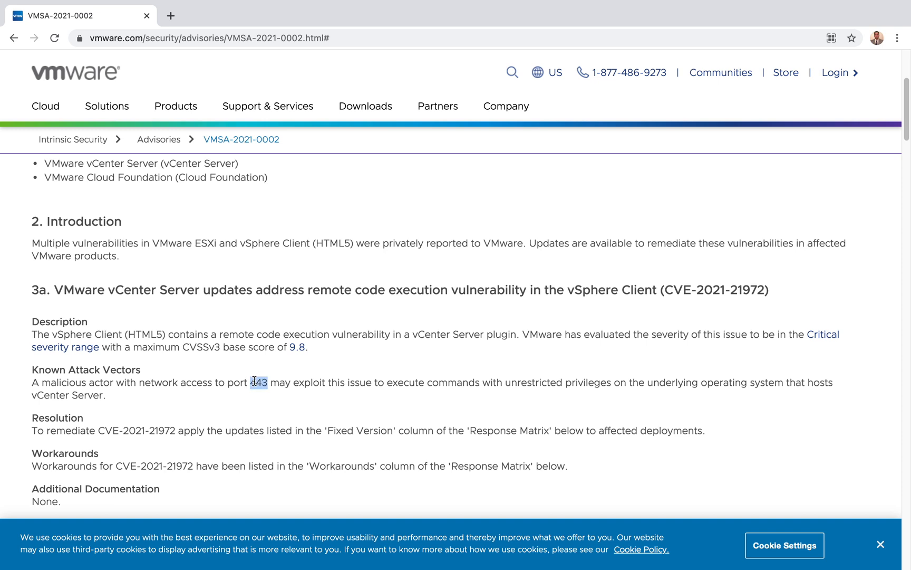
mouse_move(260, 364)
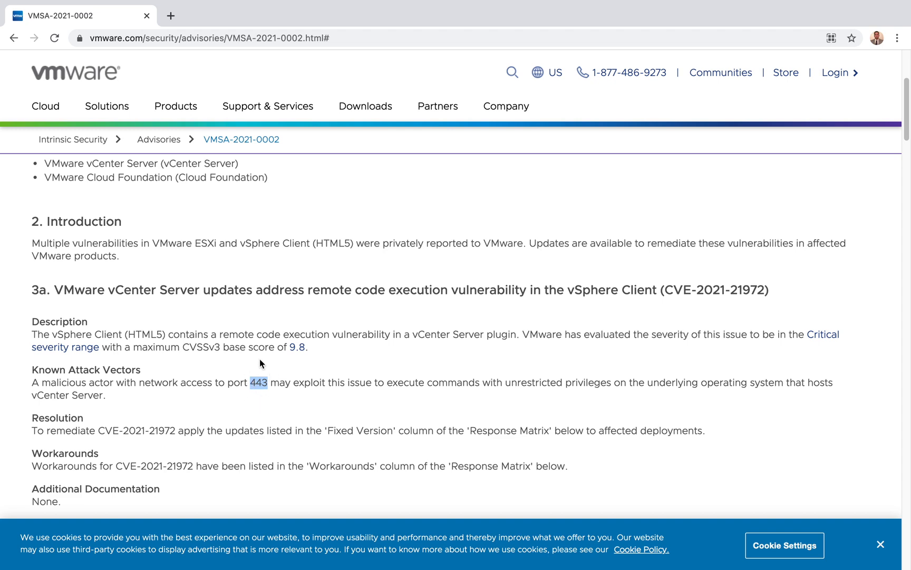
mouse_move(269, 409)
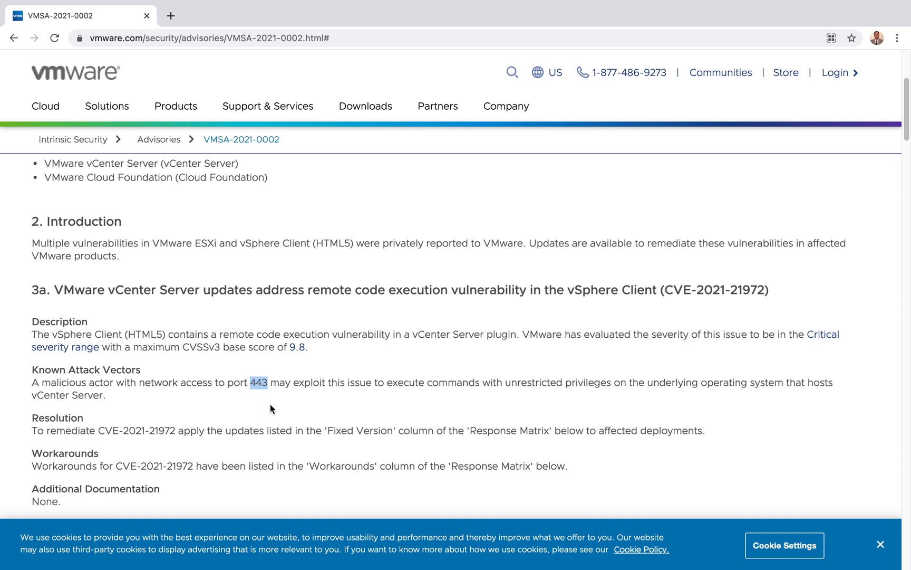
mouse_move(273, 377)
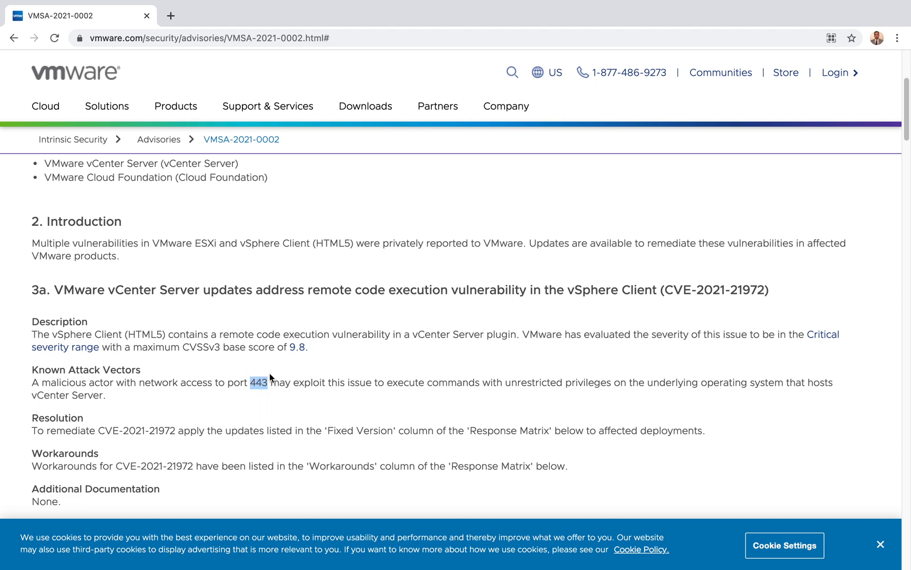
mouse_move(254, 402)
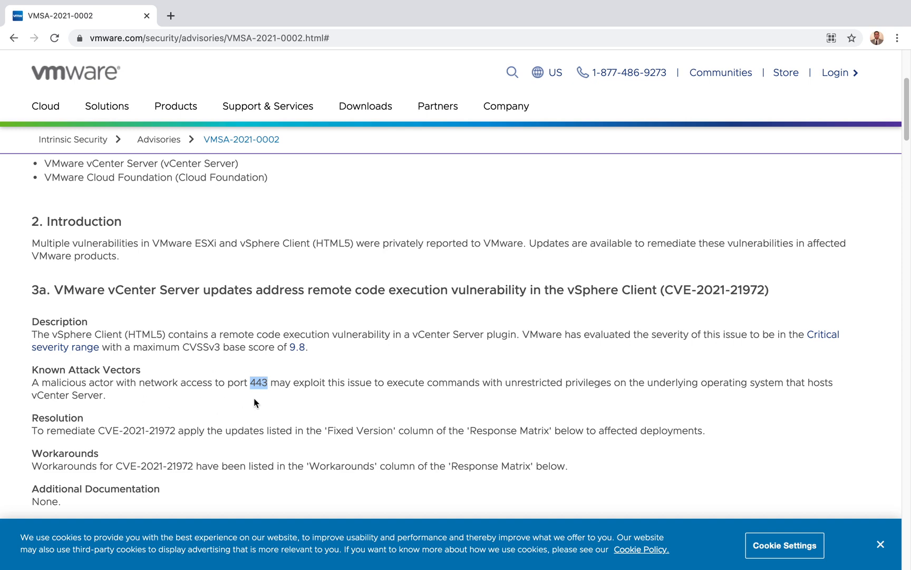
mouse_move(244, 400)
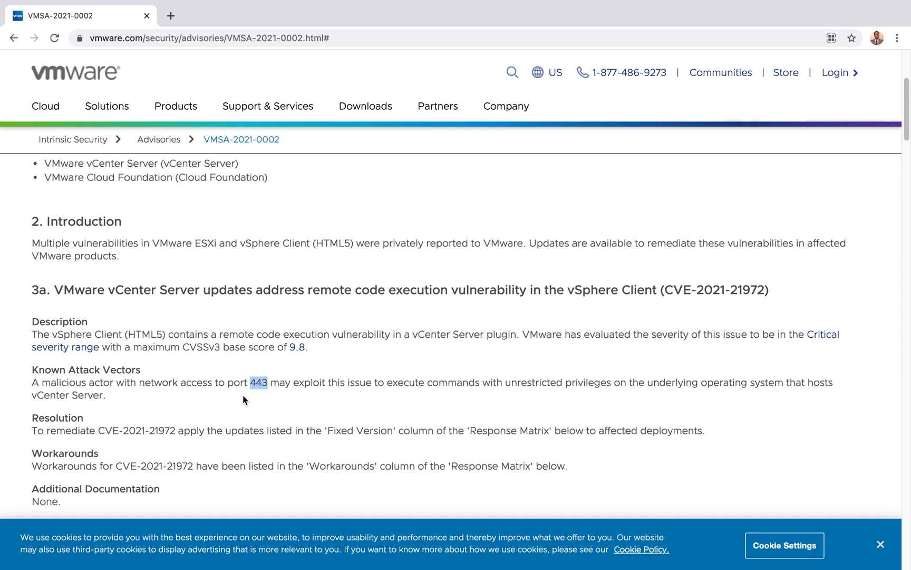
mouse_move(63, 324)
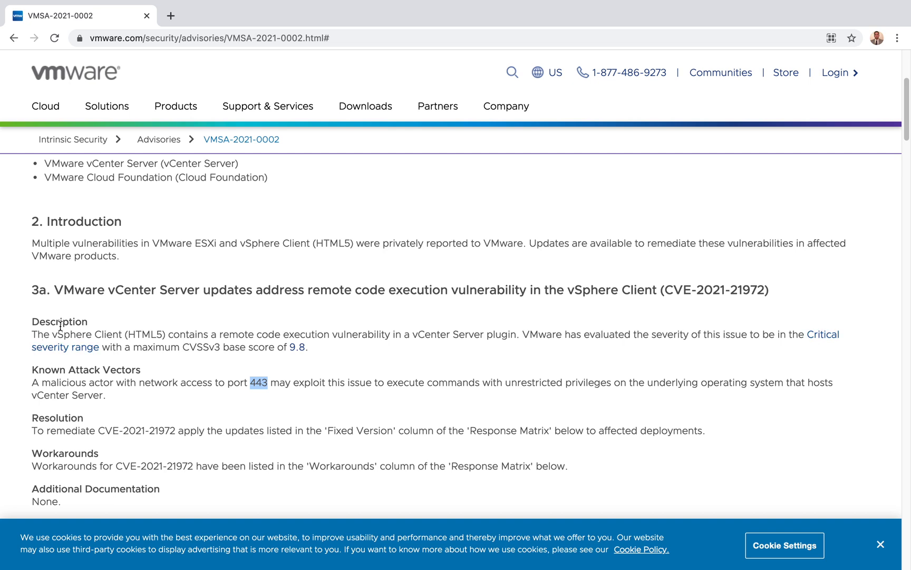
double_click(125, 290)
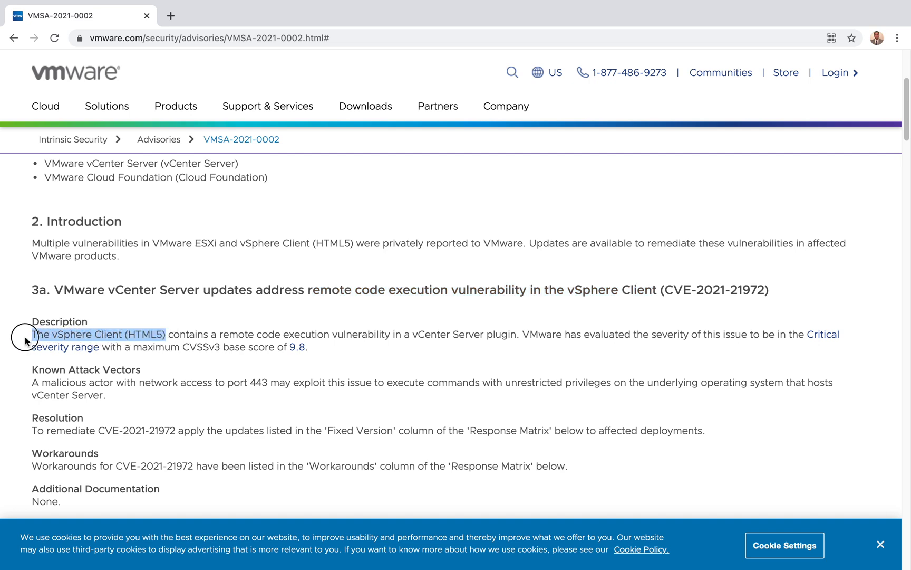
mouse_move(300, 347)
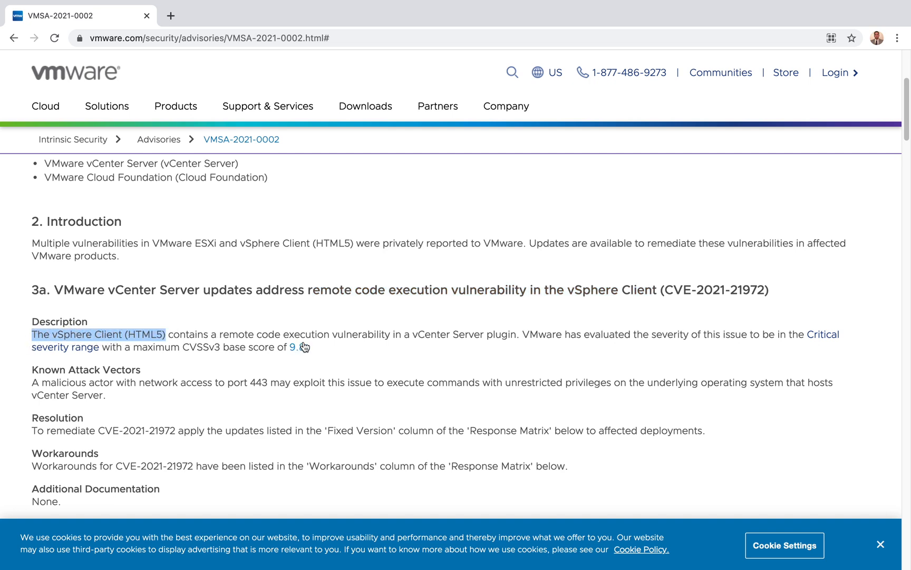
left_click(414, 335)
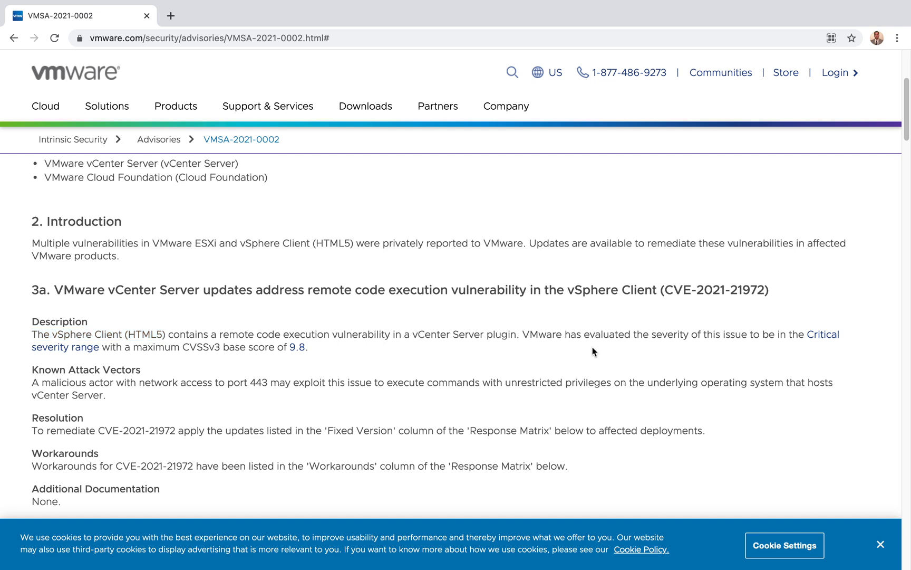
mouse_move(676, 338)
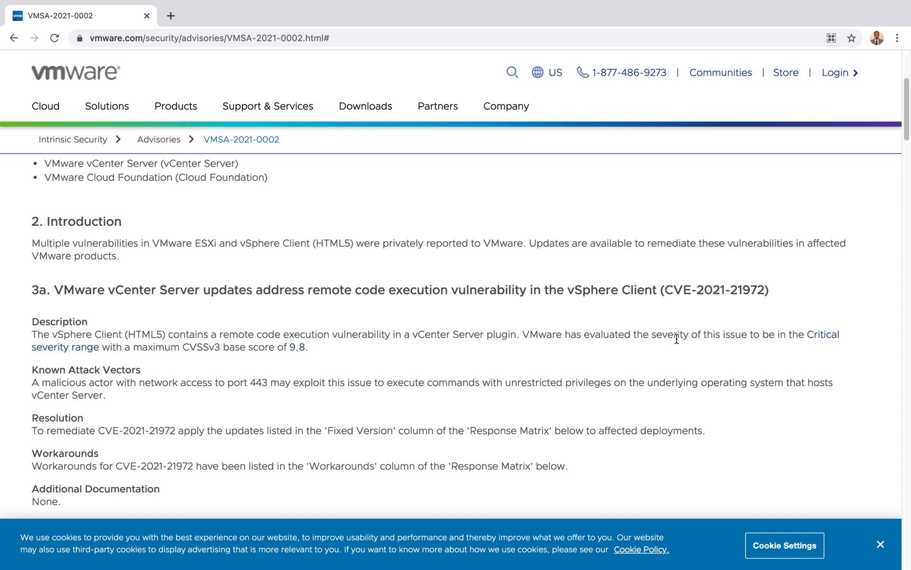
mouse_move(826, 343)
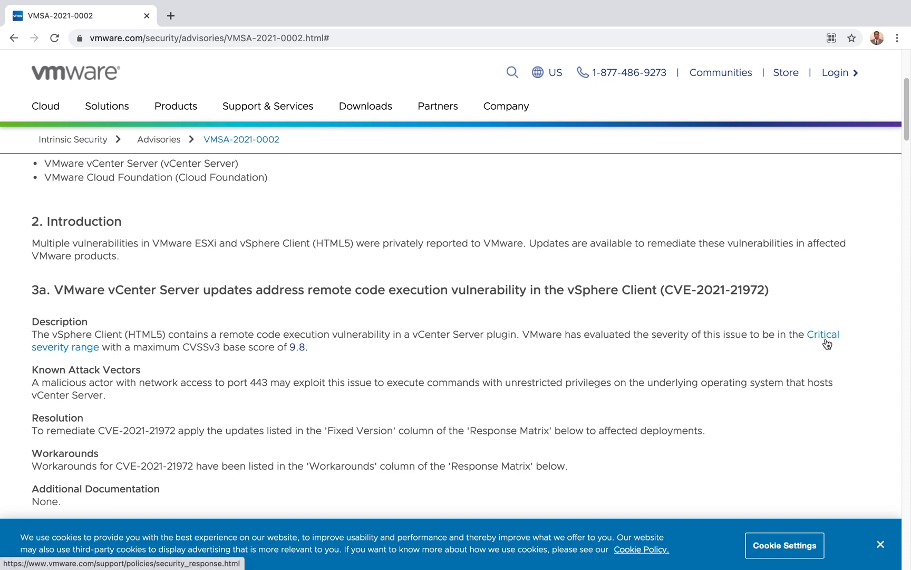
mouse_move(301, 346)
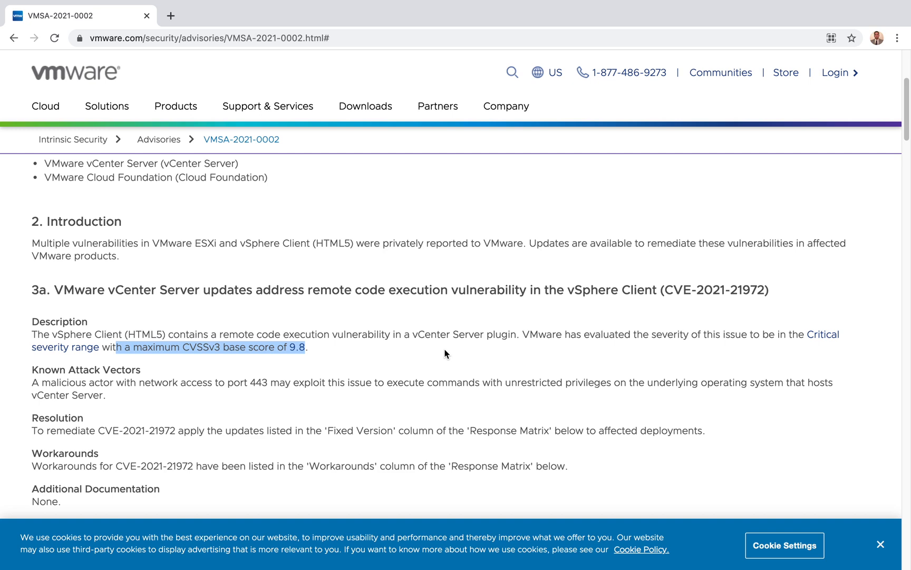
mouse_move(298, 353)
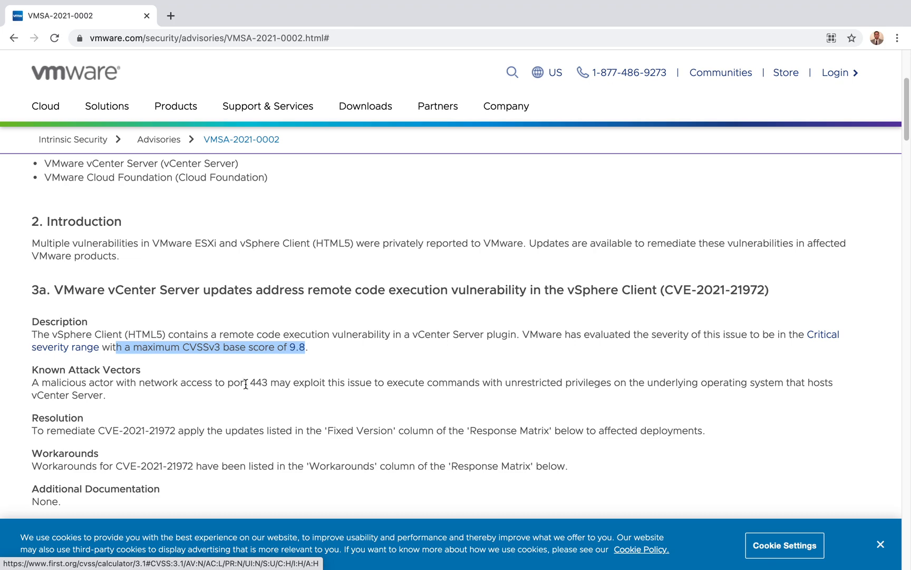
Highlight the 3a attack vector sentence, then bring Notes and Acknowledgements into view and deselect.
scroll("down", 3)
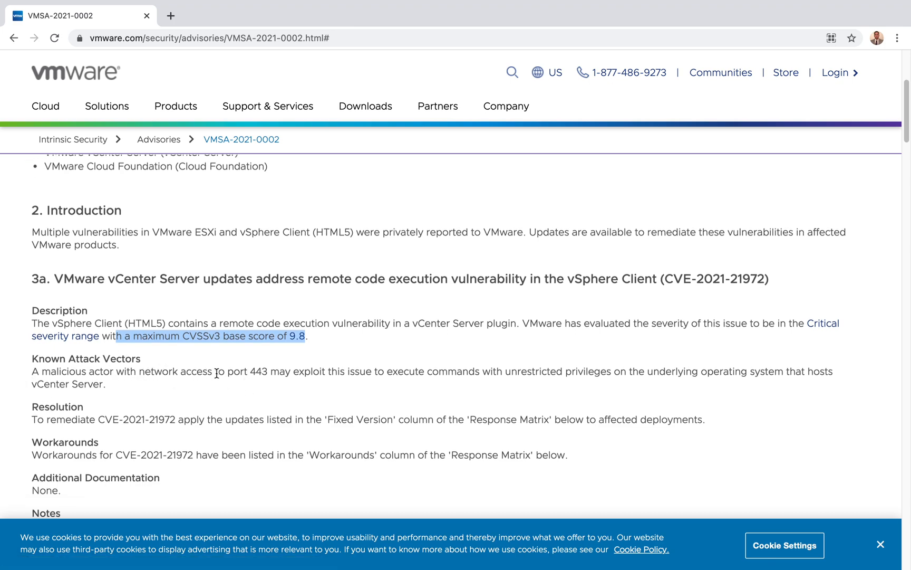
double_click(261, 371)
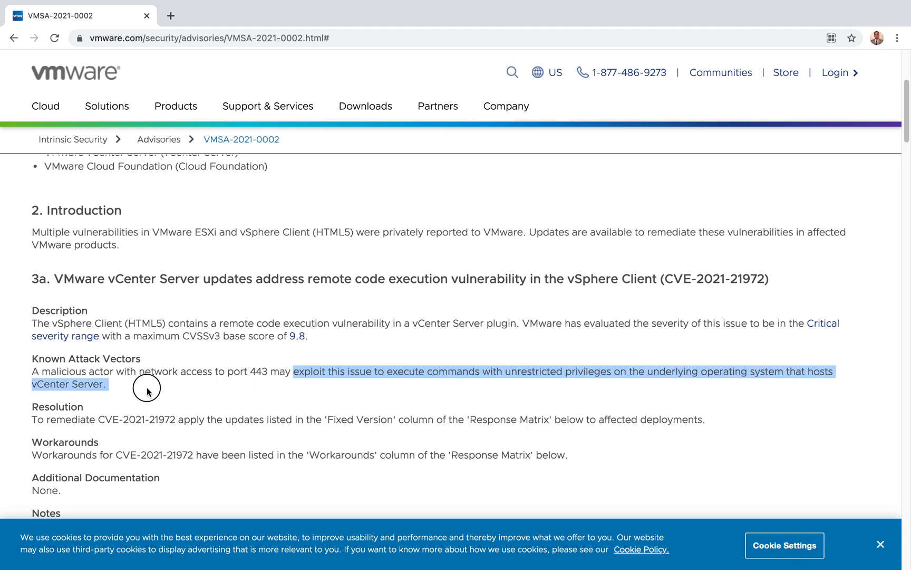
scroll("down", 3)
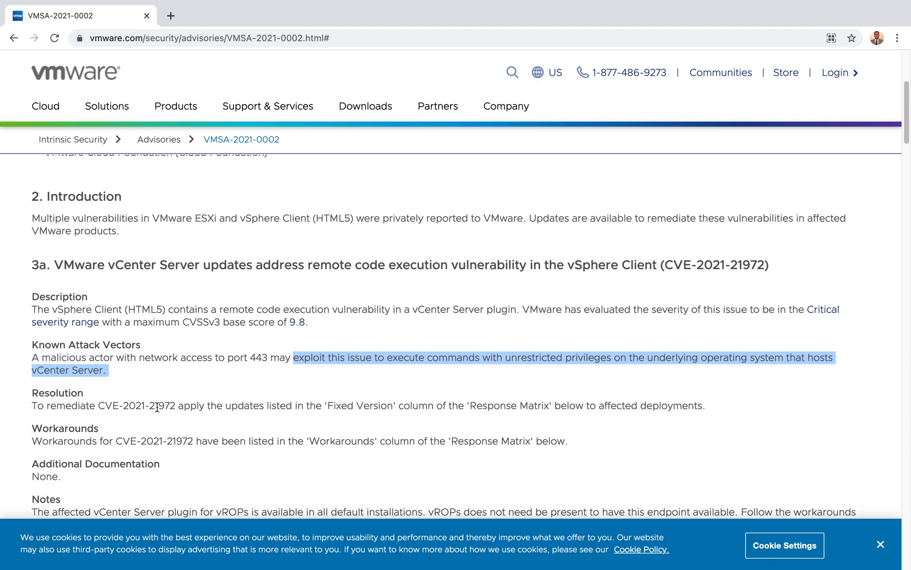
scroll("down", 3)
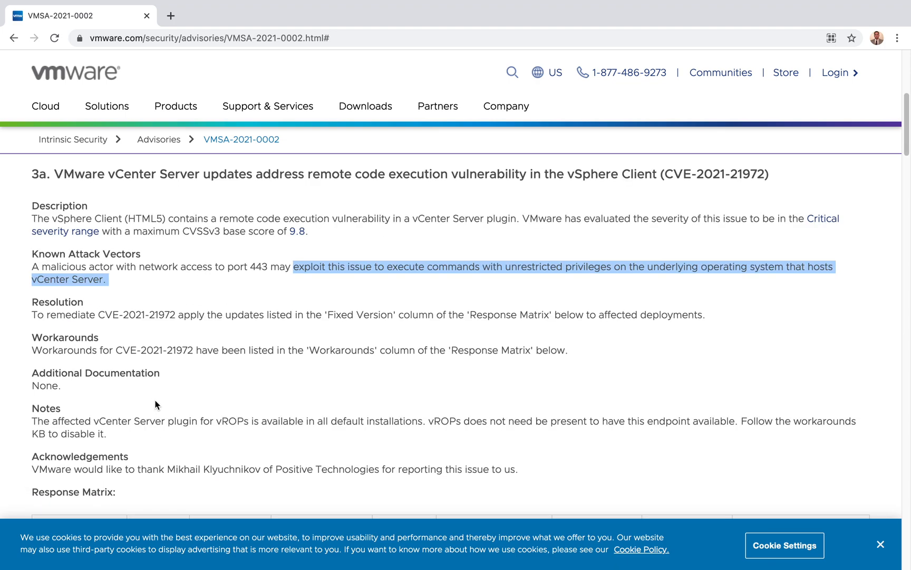
mouse_move(253, 325)
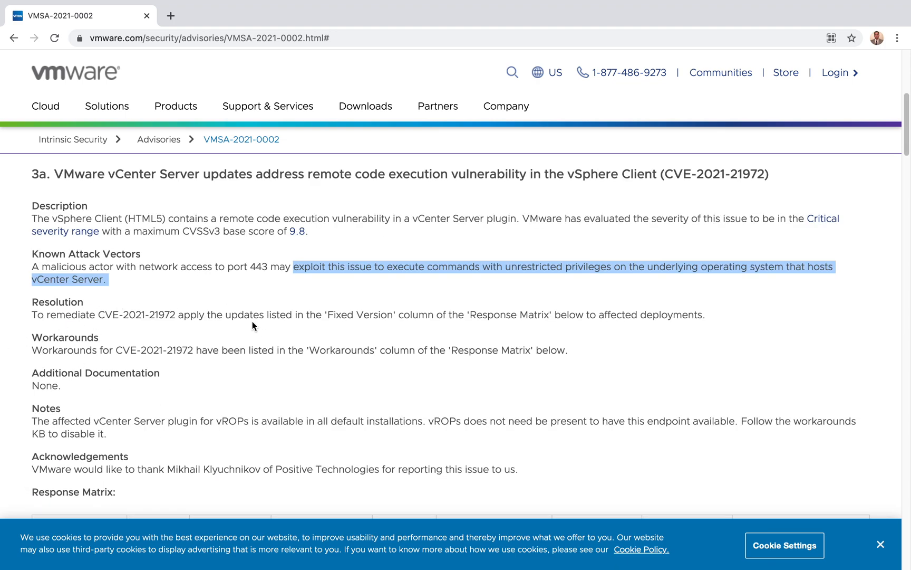
left_click(393, 320)
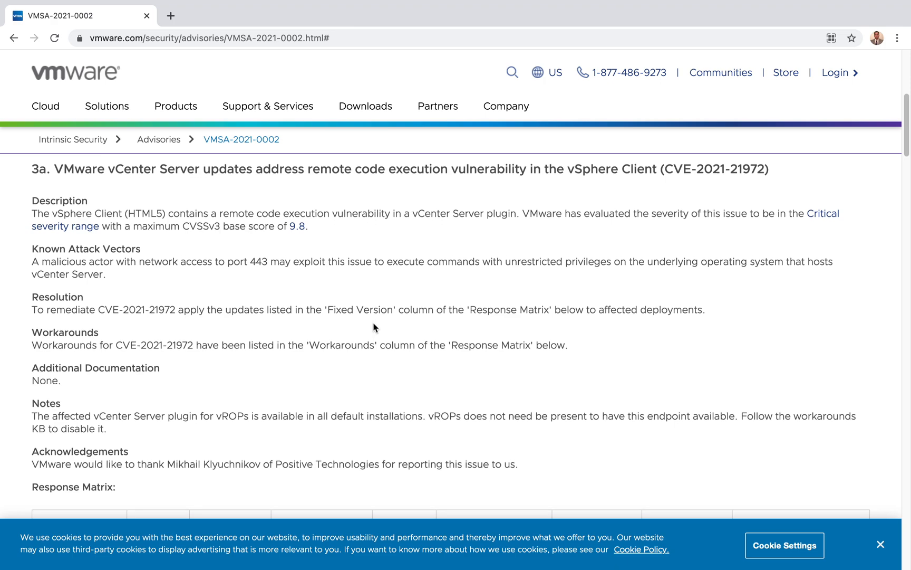
Scroll through the 3a Response Matrix and Impacted Product Suites tables to section 3b (CVE-2021-21974).
scroll("down", 3)
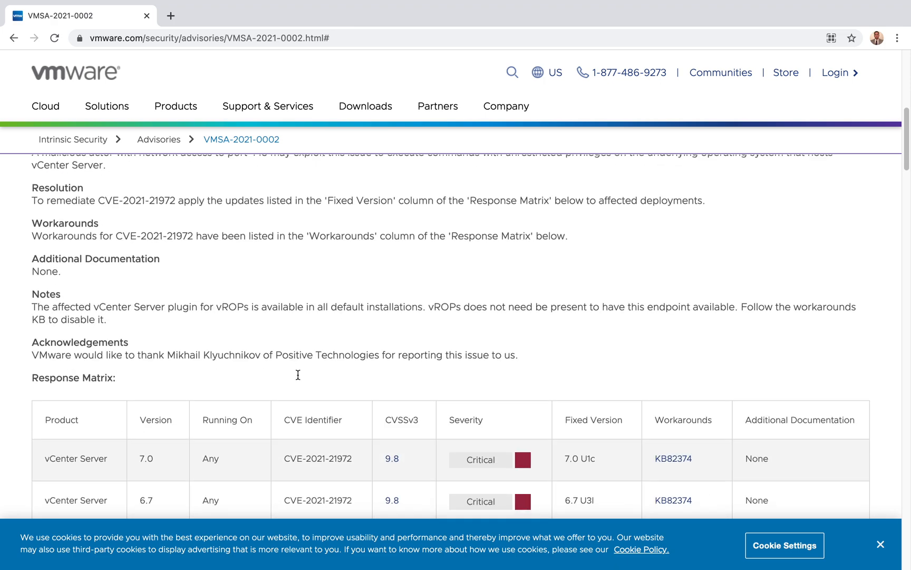
scroll("down", 3)
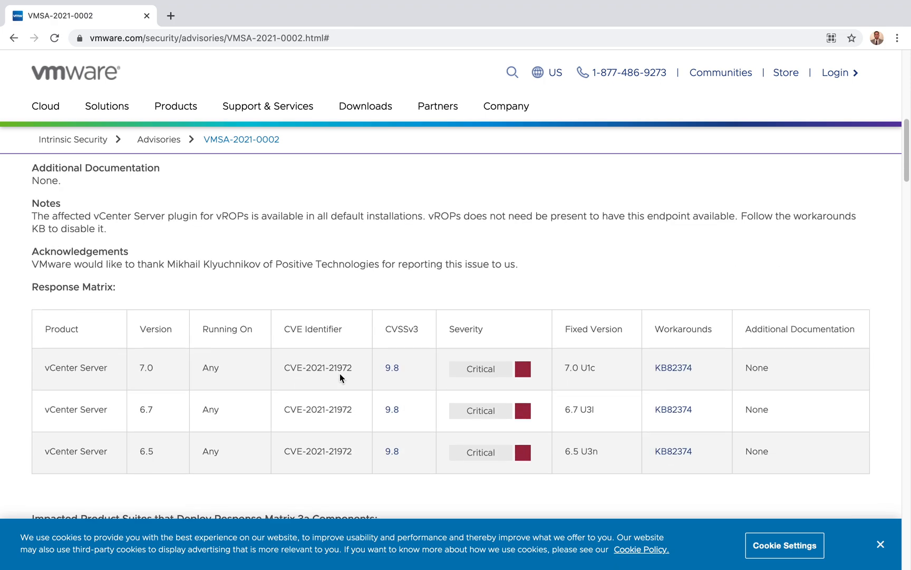
mouse_move(675, 358)
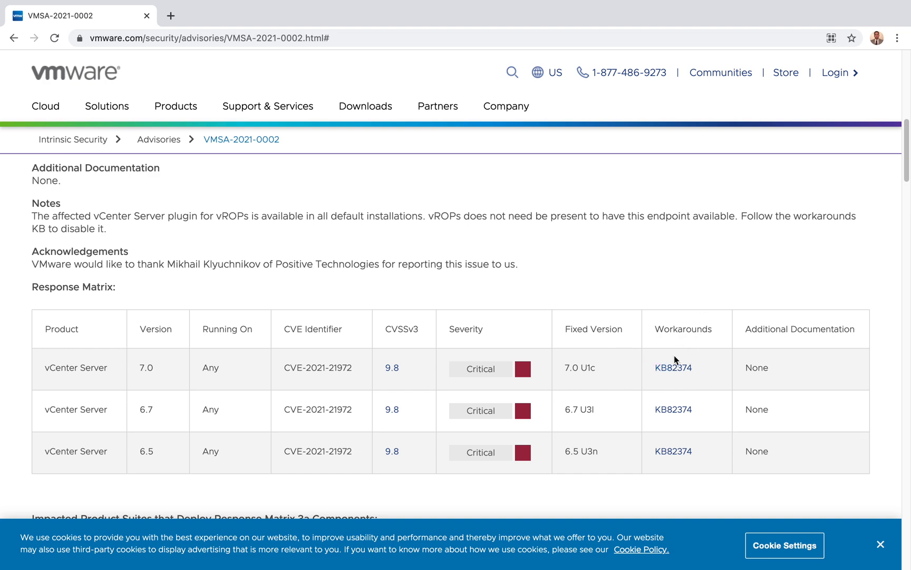
mouse_move(673, 366)
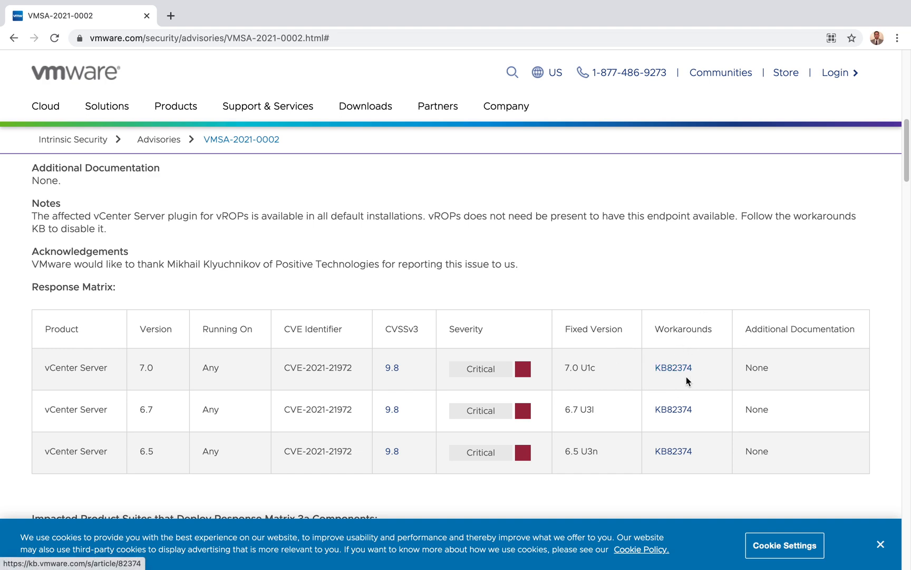
scroll("down", 3)
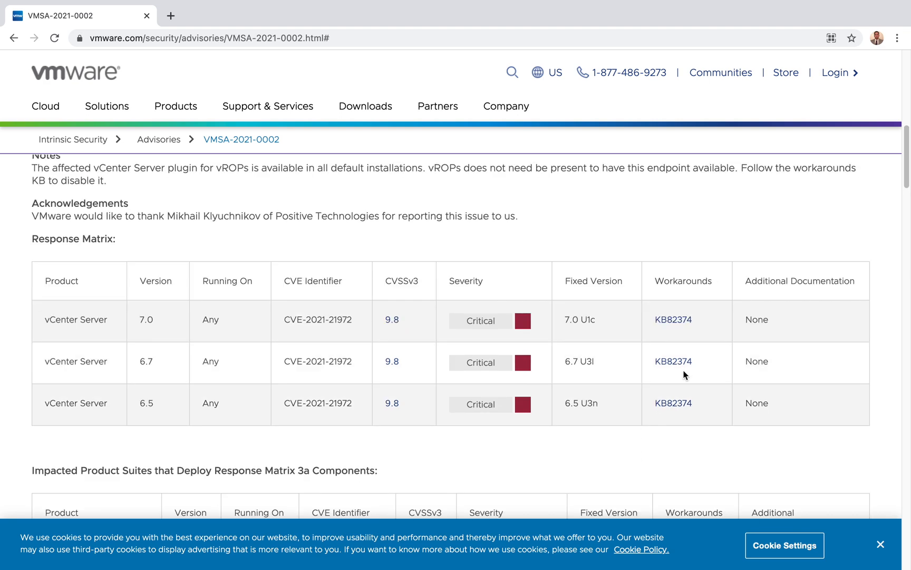
scroll("down", 3)
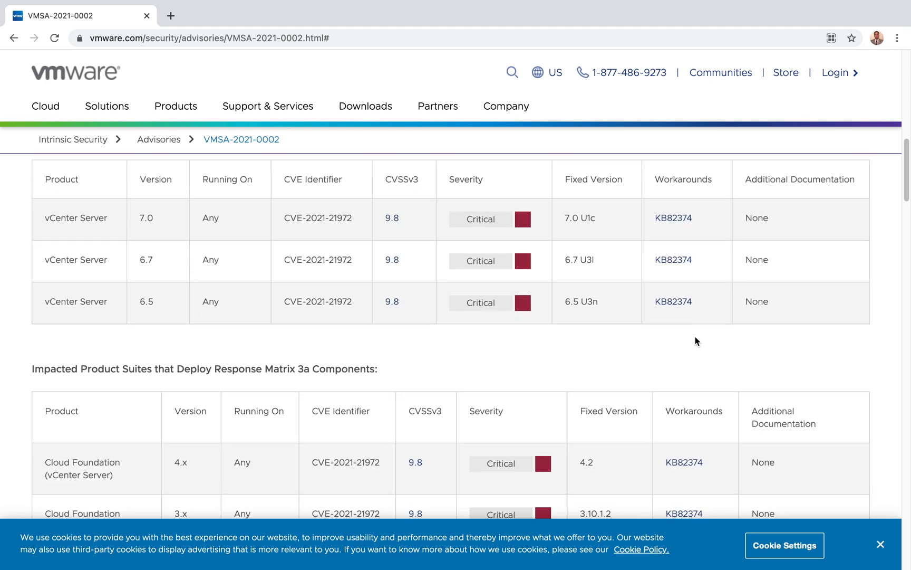
scroll("up", 3)
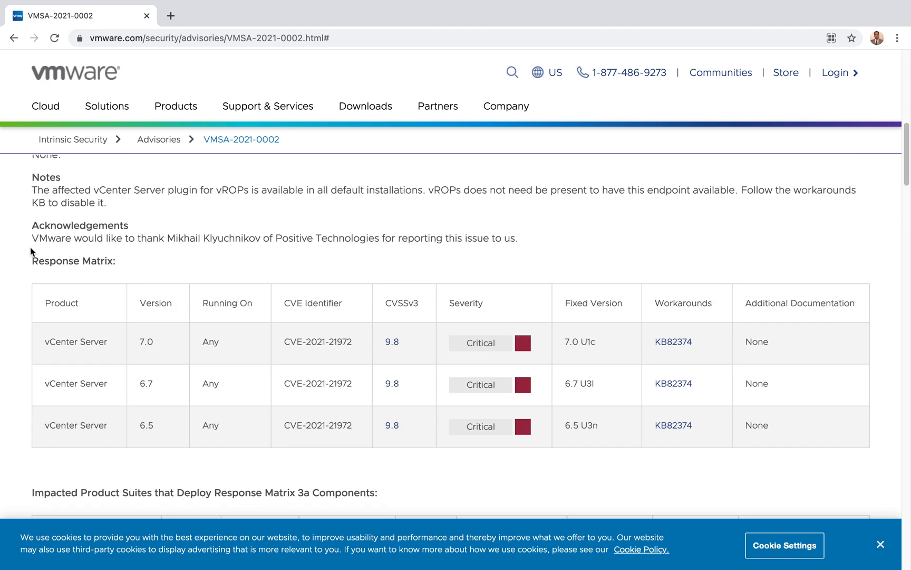
scroll("down", 3)
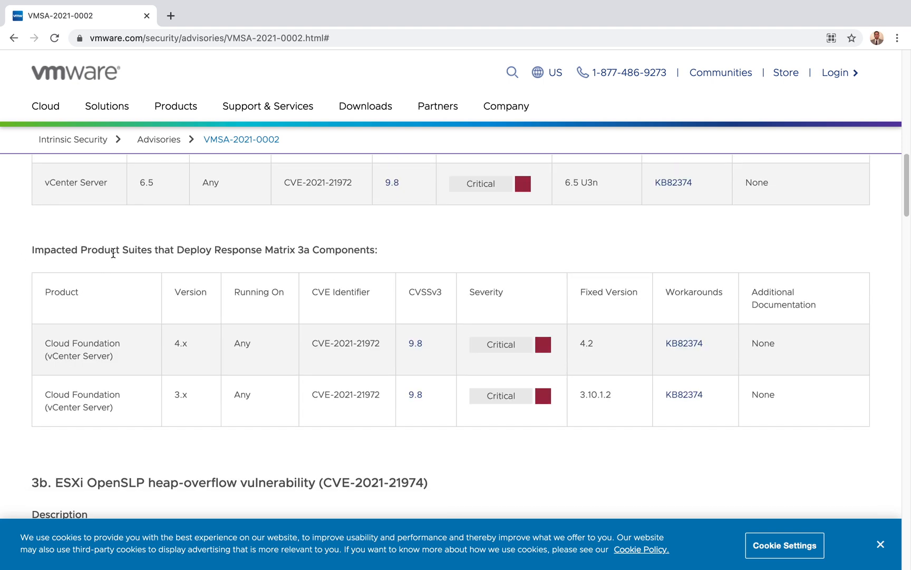
mouse_move(314, 261)
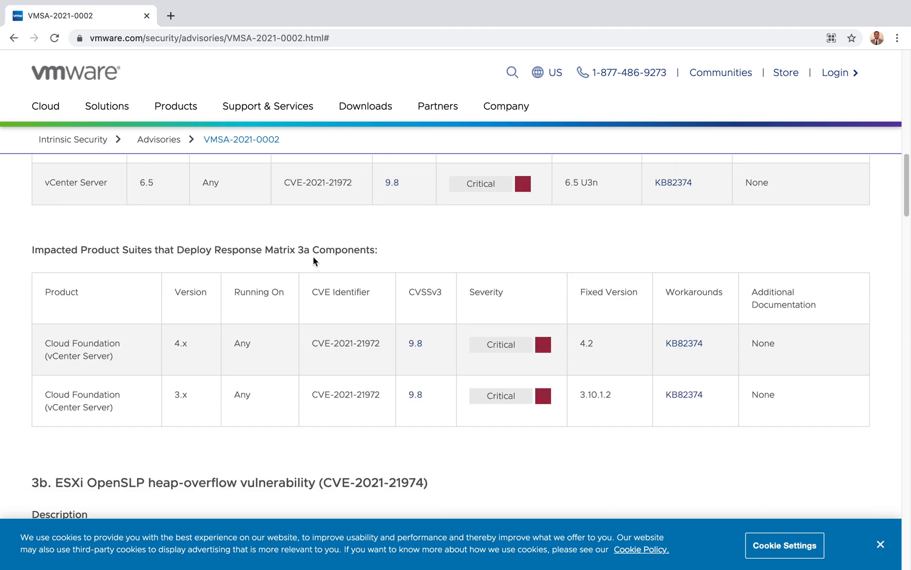
mouse_move(900, 365)
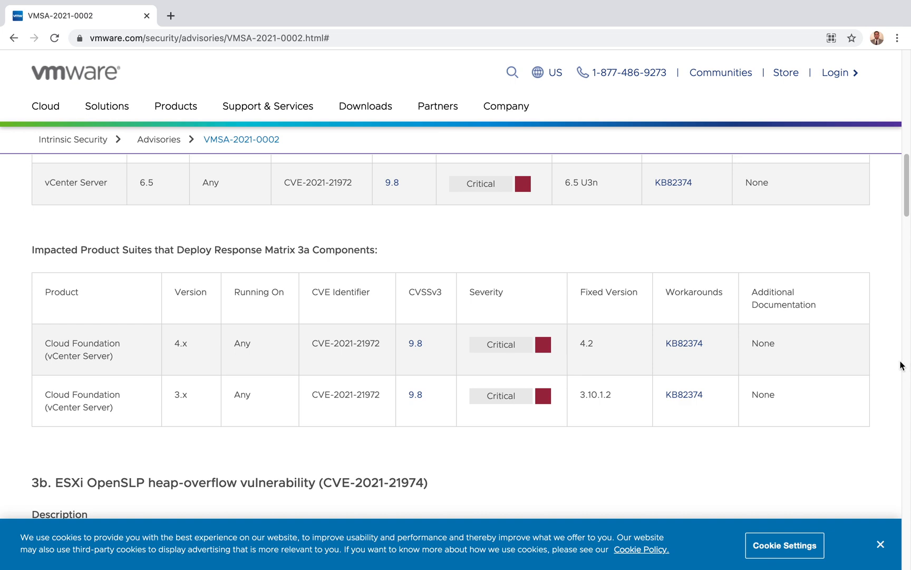
scroll("down", 3)
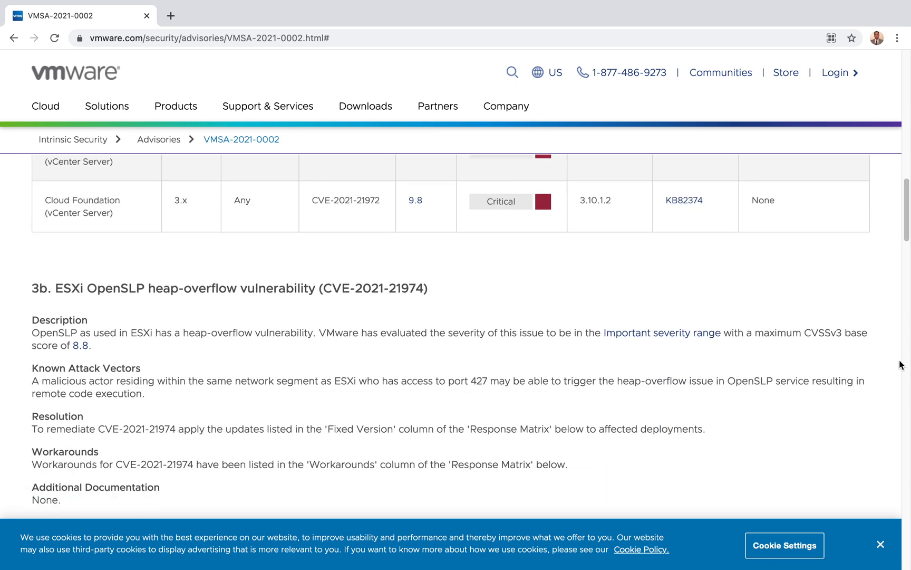
Scroll through section 3b's attack vector down to its Notes and Acknowledgements.
scroll("down", 3)
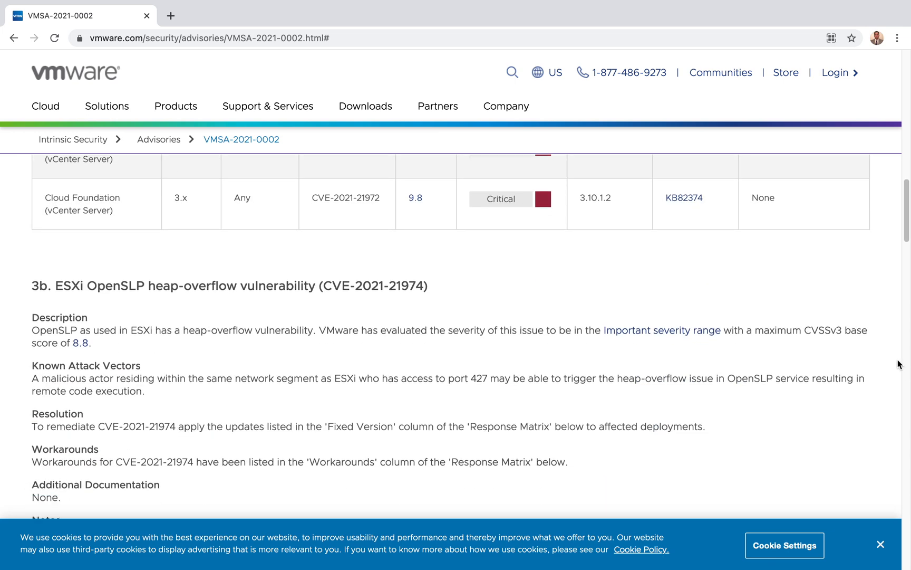
mouse_move(896, 363)
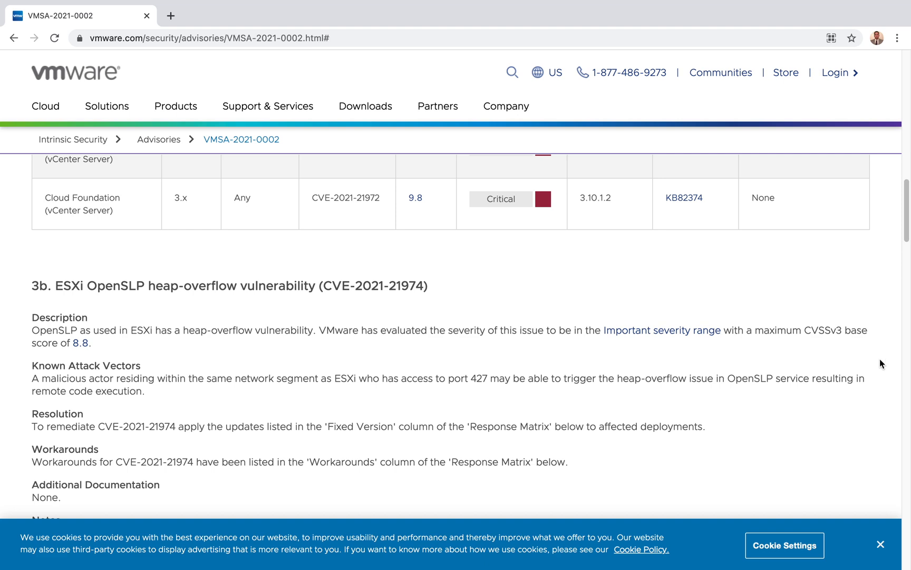
mouse_move(131, 419)
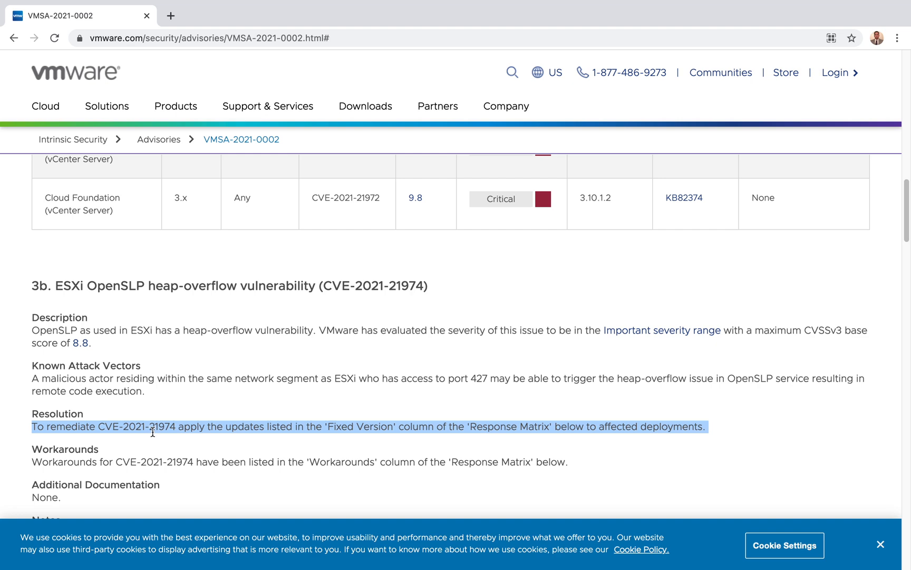
mouse_move(88, 356)
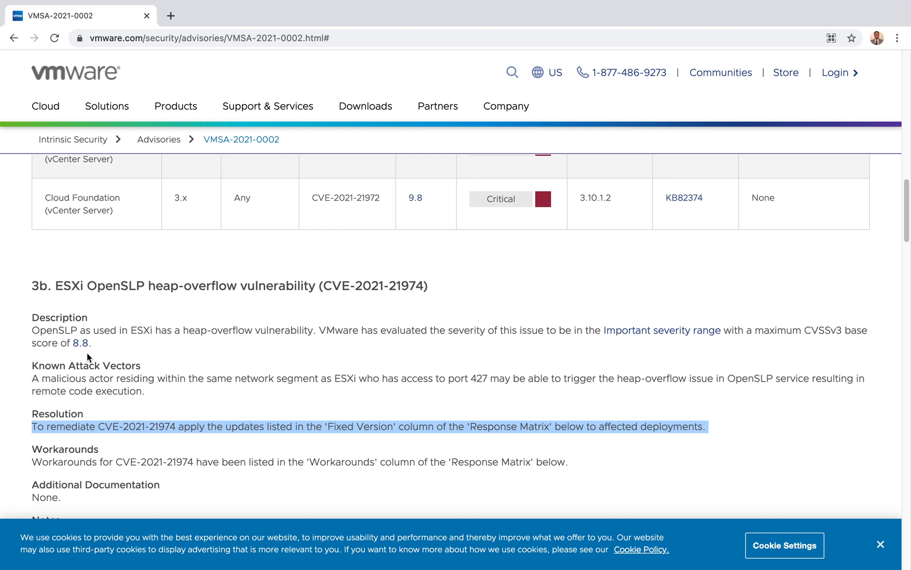
mouse_move(76, 342)
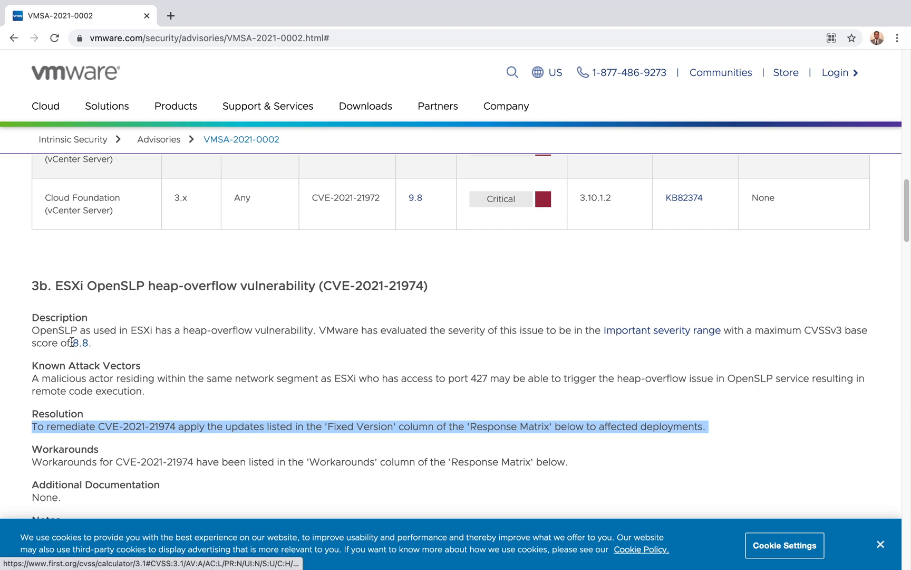
mouse_move(68, 353)
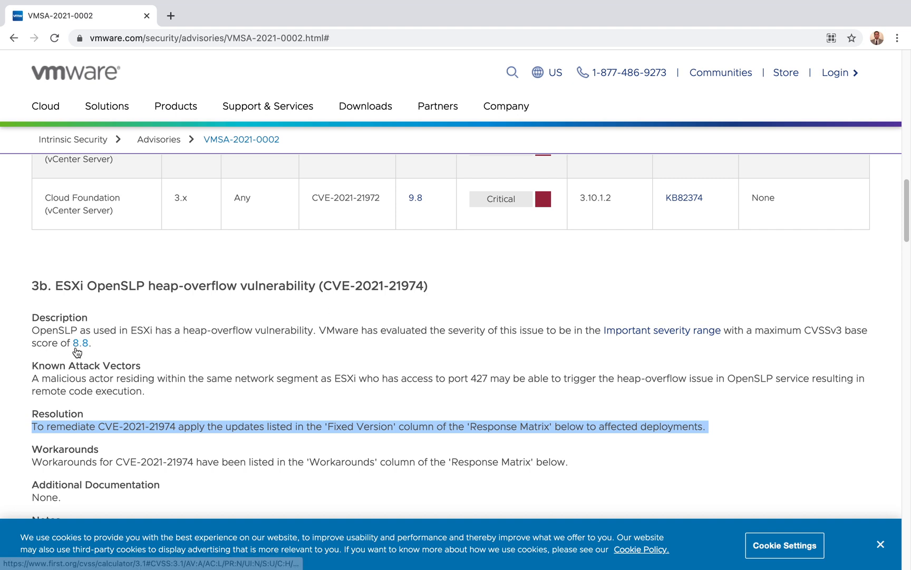
mouse_move(359, 403)
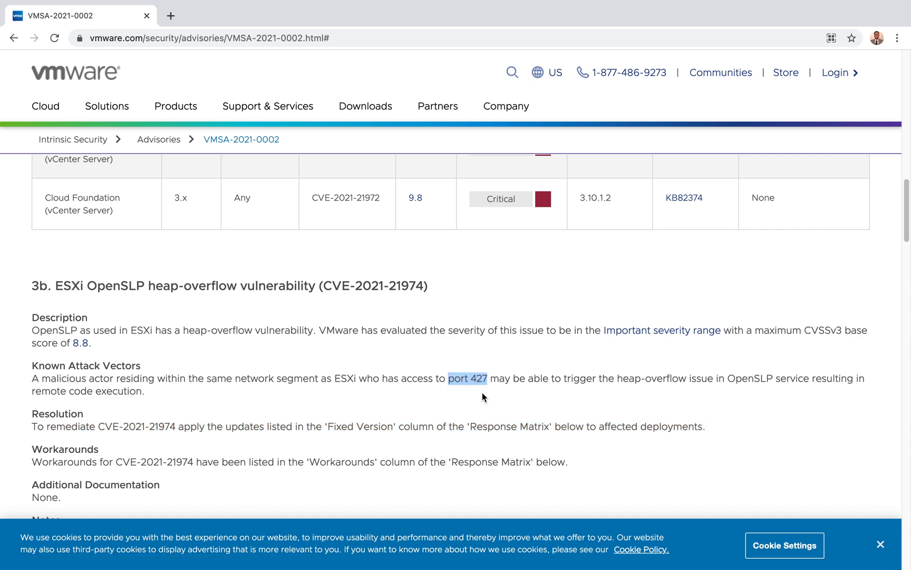
mouse_move(494, 389)
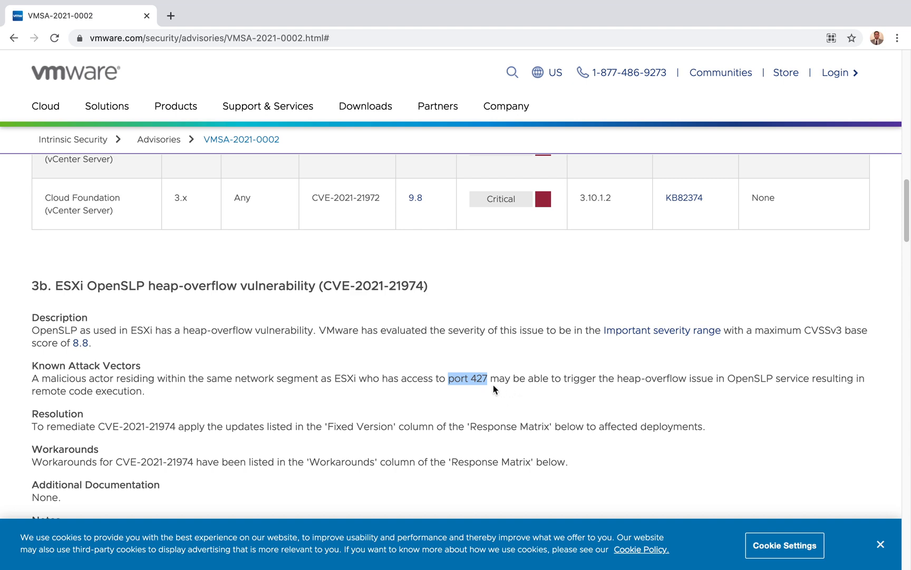
mouse_move(522, 382)
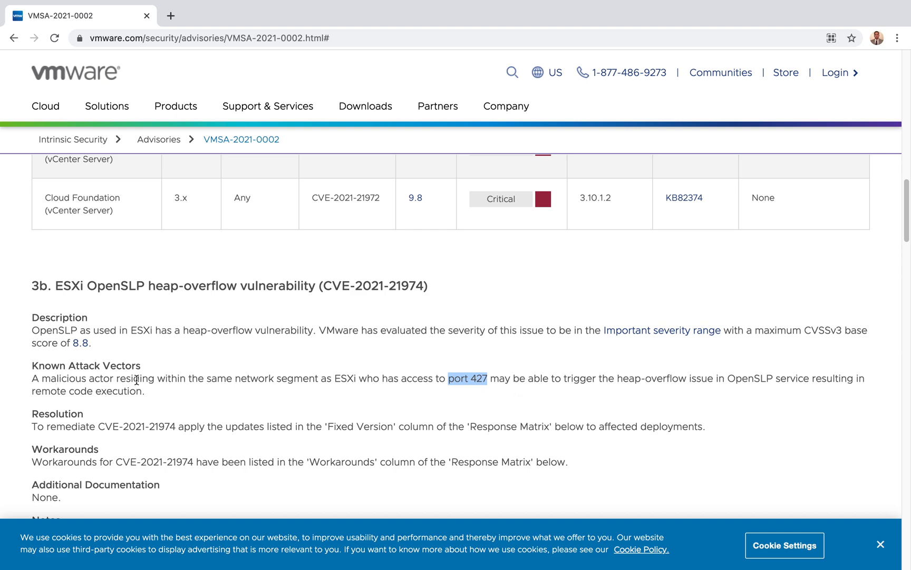
mouse_move(367, 391)
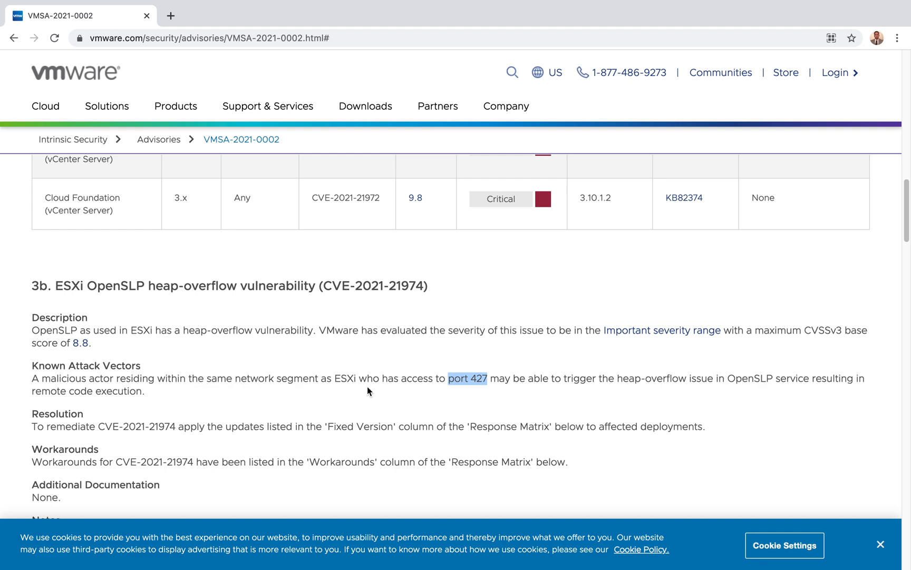
mouse_move(472, 394)
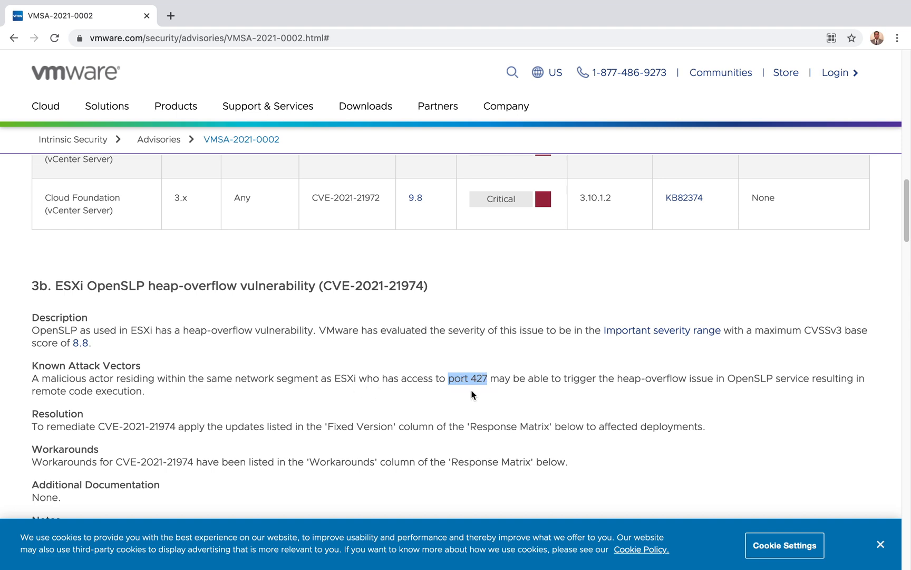
mouse_move(602, 391)
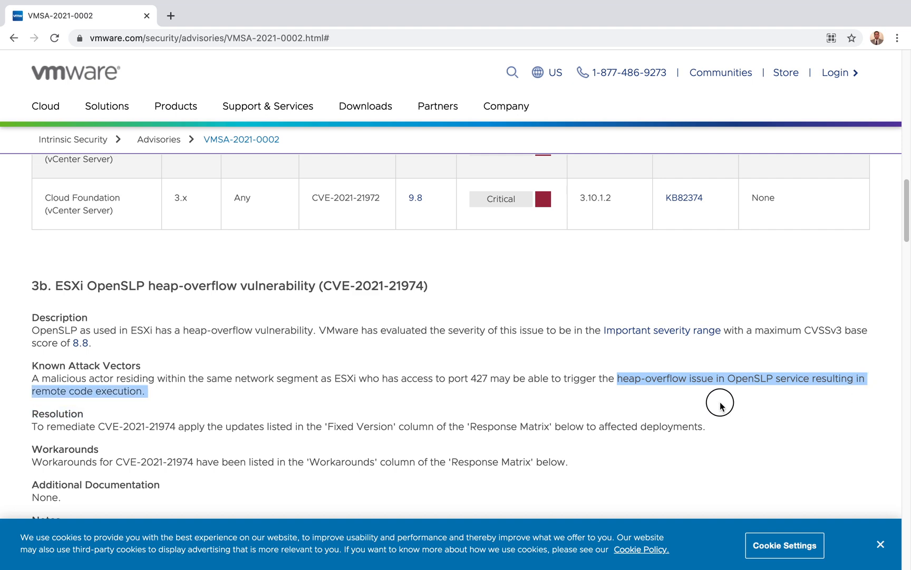
mouse_move(462, 371)
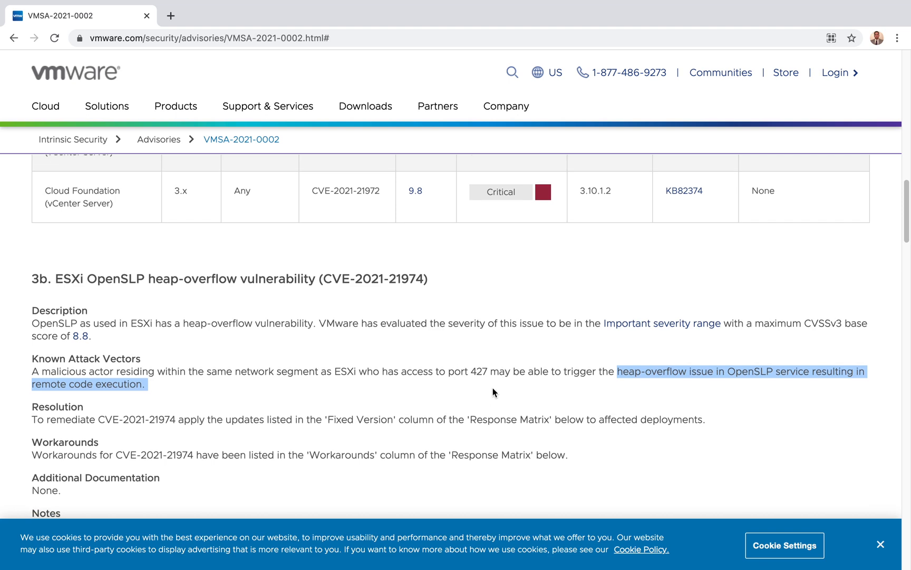
scroll("down", 3)
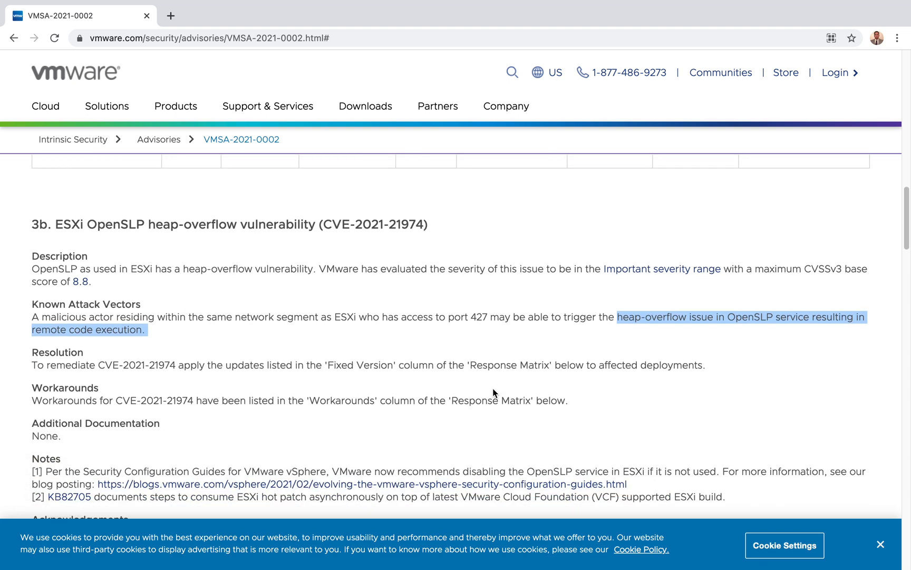
scroll("down", 3)
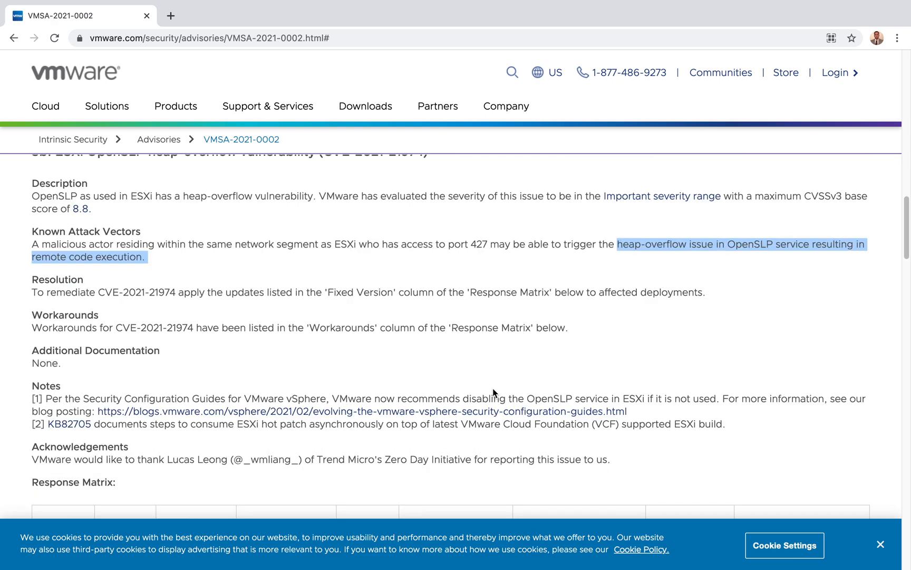
Scroll to section 3c (CVE-2021-21973) and highlight the SSRF term in its description.
scroll("down", 3)
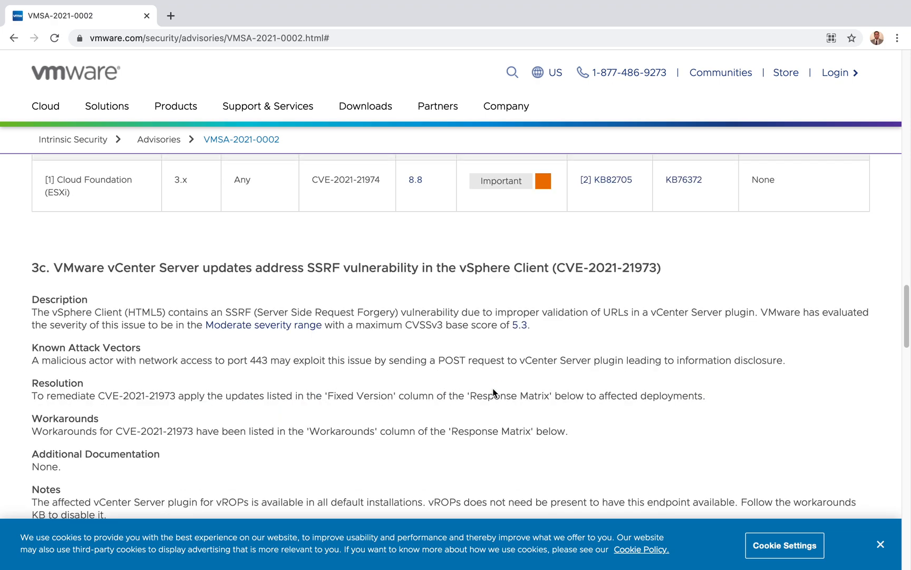
scroll("down", 3)
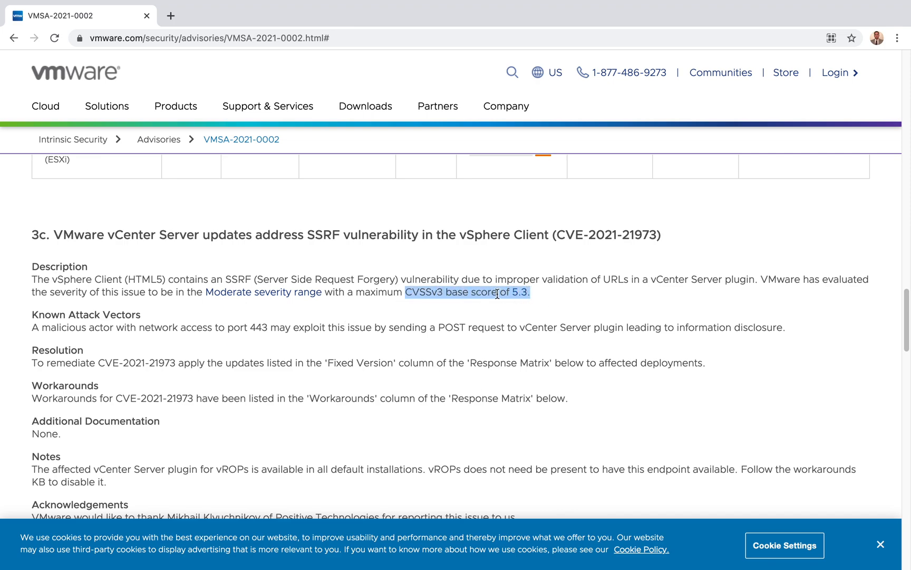
mouse_move(217, 342)
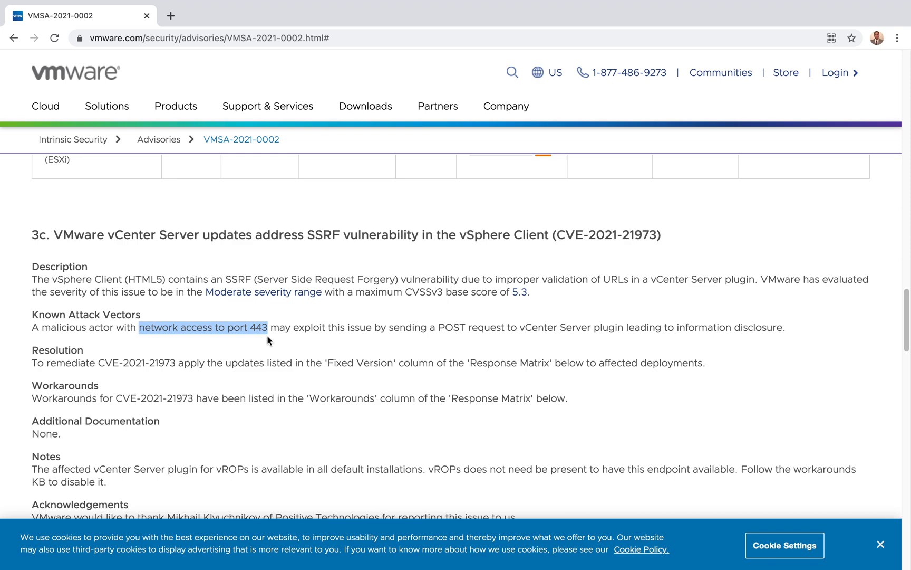
mouse_move(70, 273)
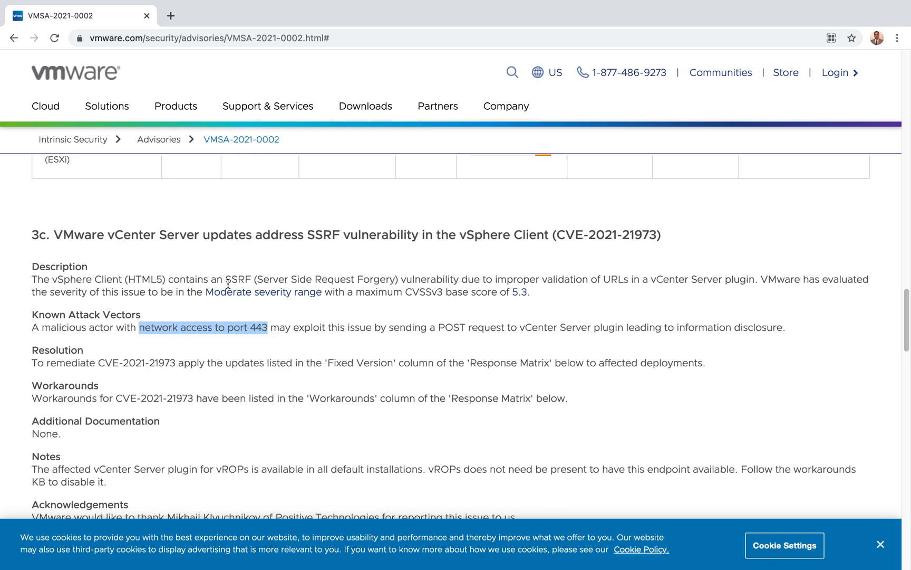
double_click(313, 280)
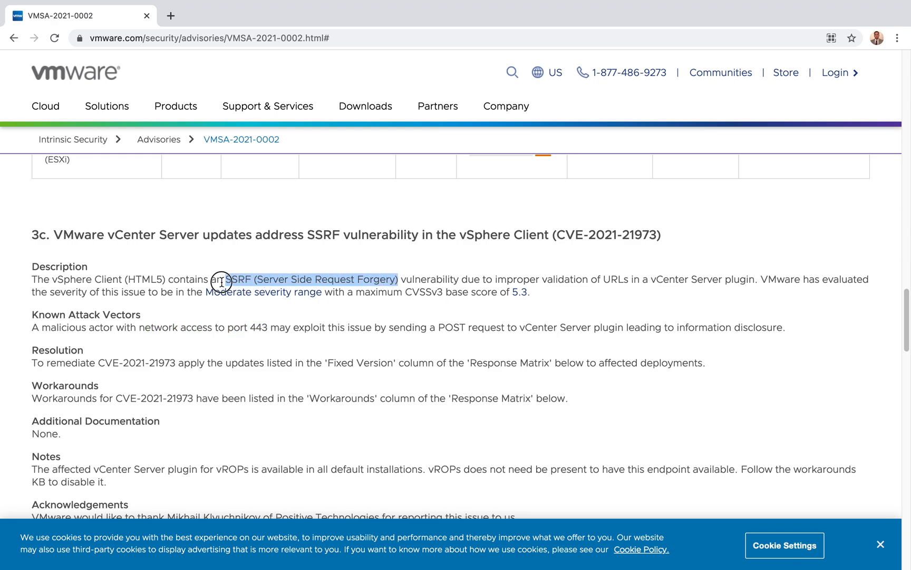
mouse_move(596, 295)
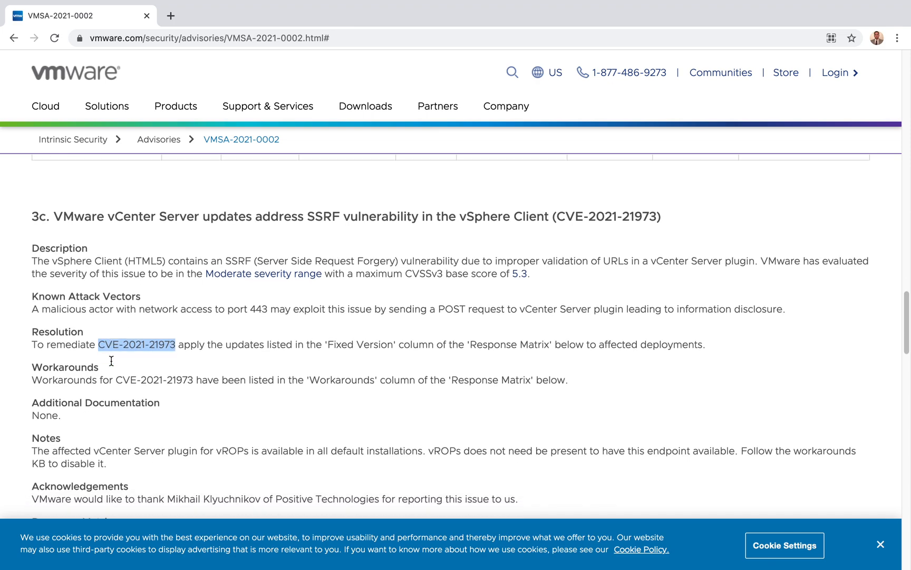
Scroll past References, Change Log and Contact, then back to the VMSA-2021-0002 header.
scroll("down", 3)
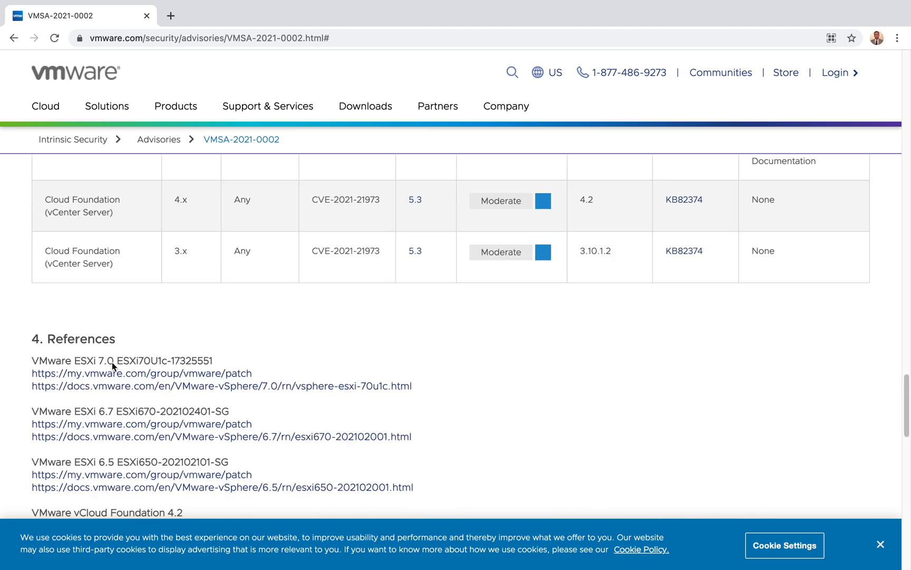
scroll("down", 3)
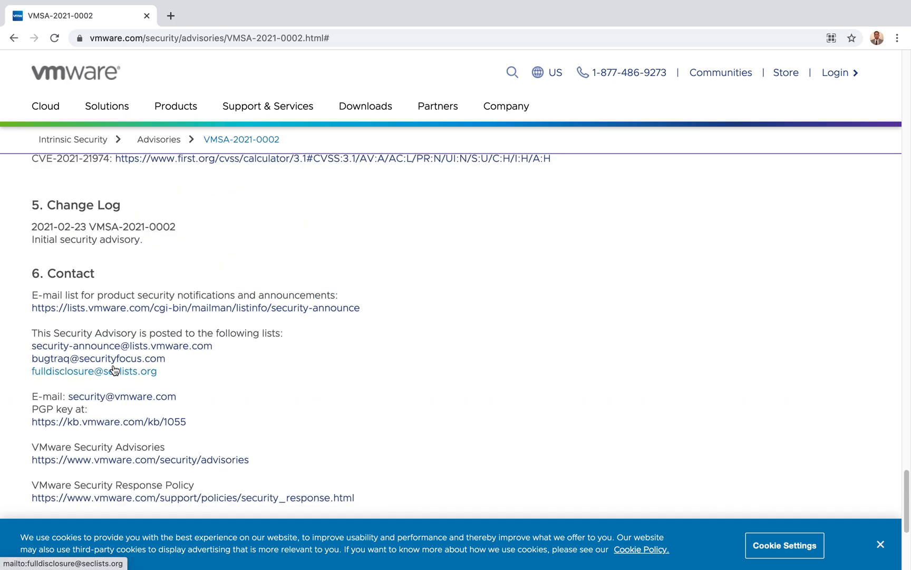
scroll("up", 3)
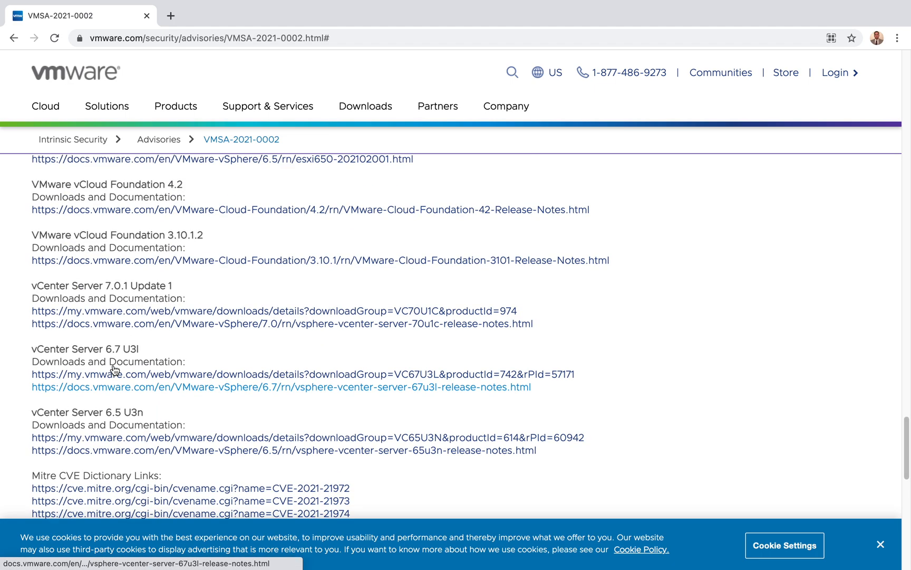
scroll("up", 3)
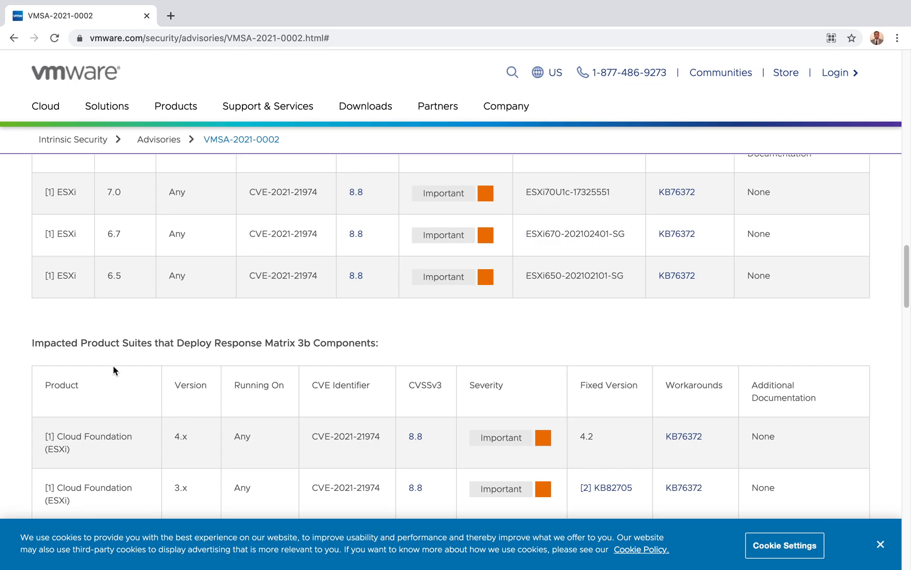
scroll("up", 3)
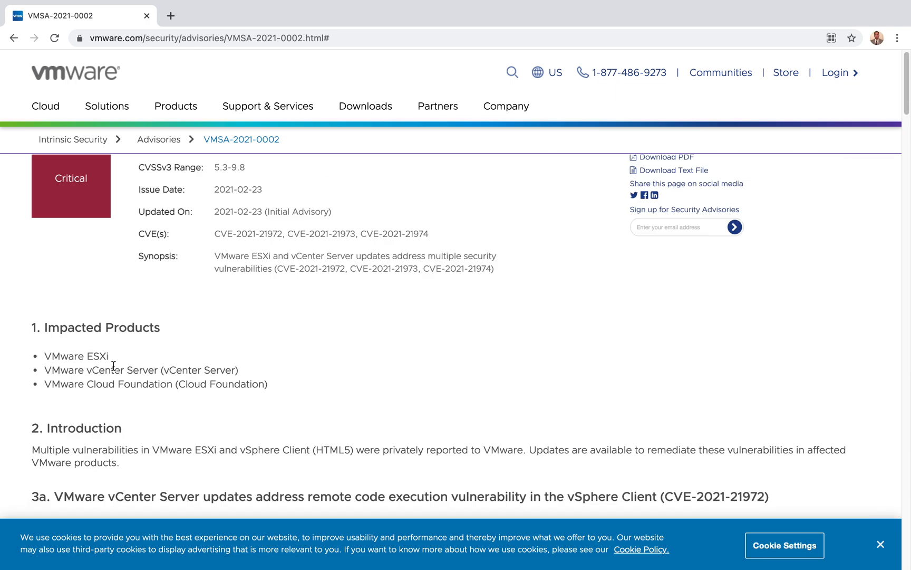
scroll("up", 3)
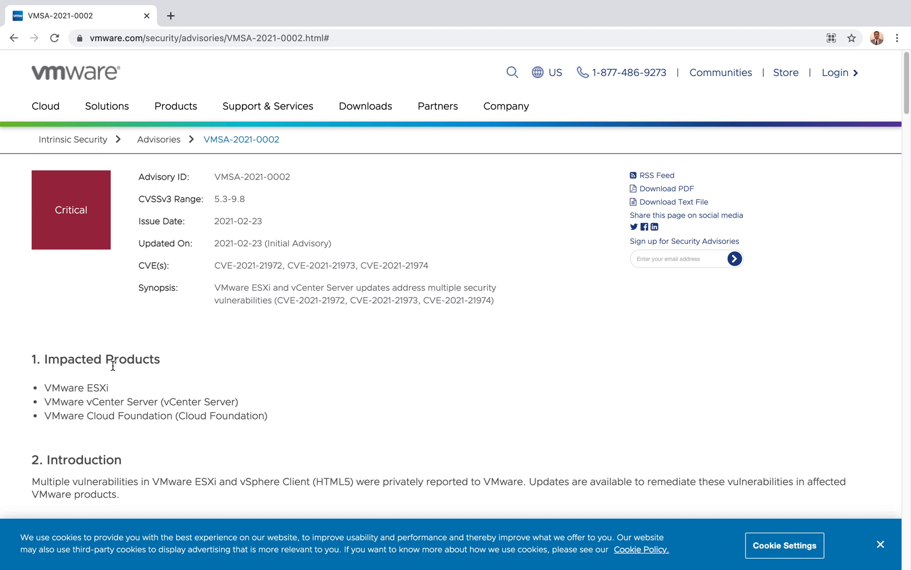